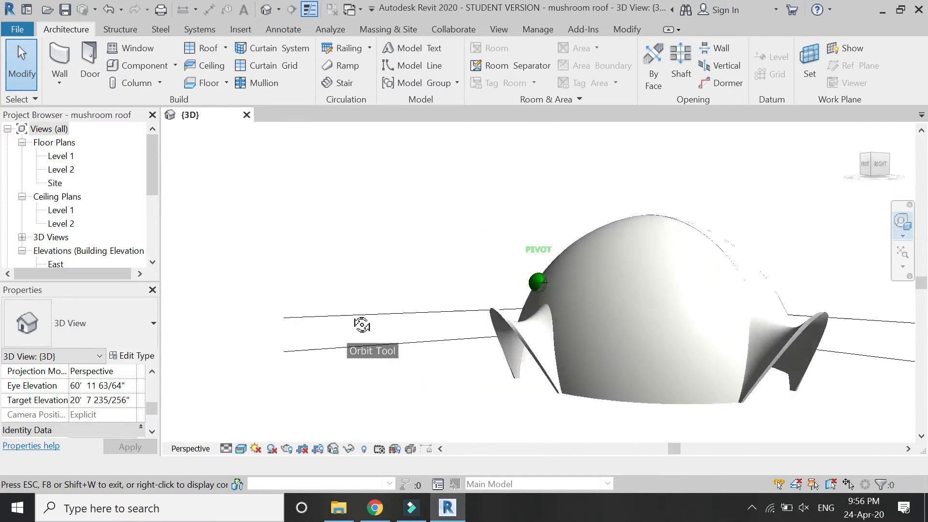
# - Start a new project from the Architectural Template after orbiting the finished mushroom roof
pyautogui.moveTo(361, 325); pyautogui.dragTo(534, 386)
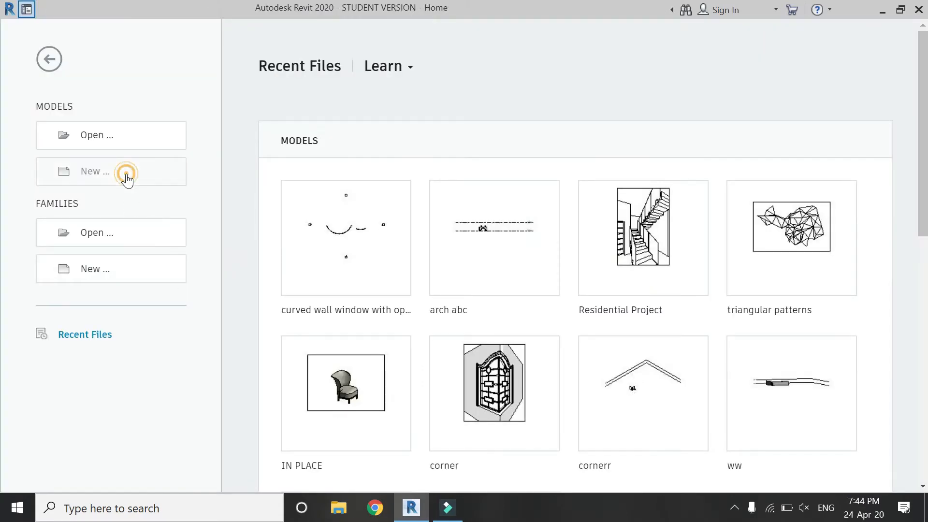
pyautogui.click(110, 171)
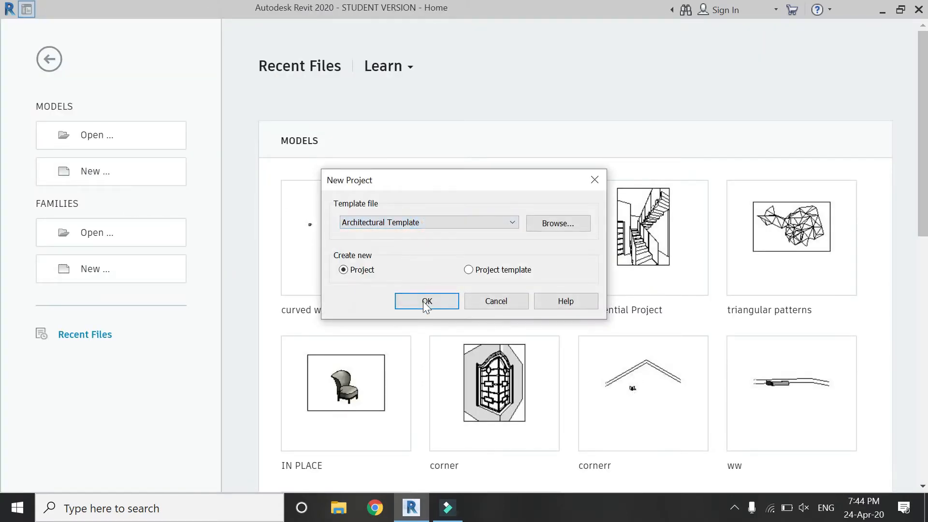
pyautogui.click(426, 301)
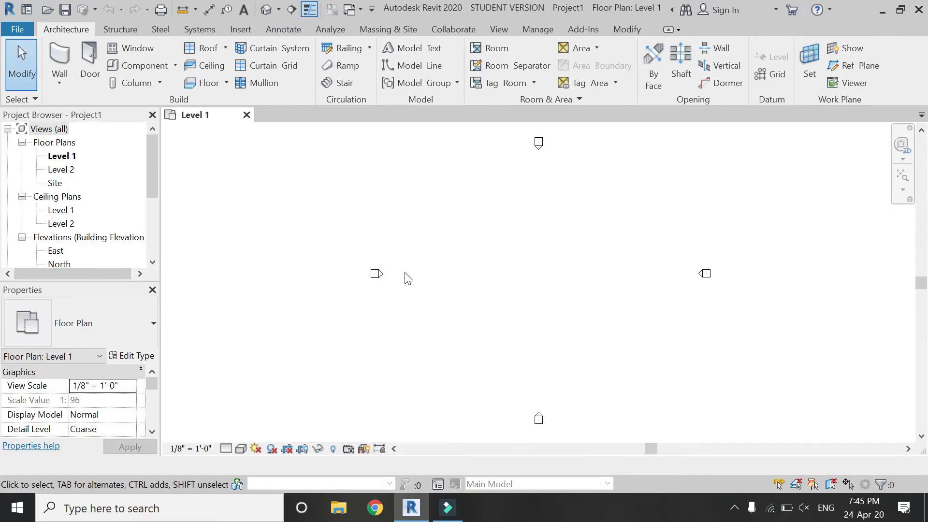
pyautogui.moveTo(378, 49)
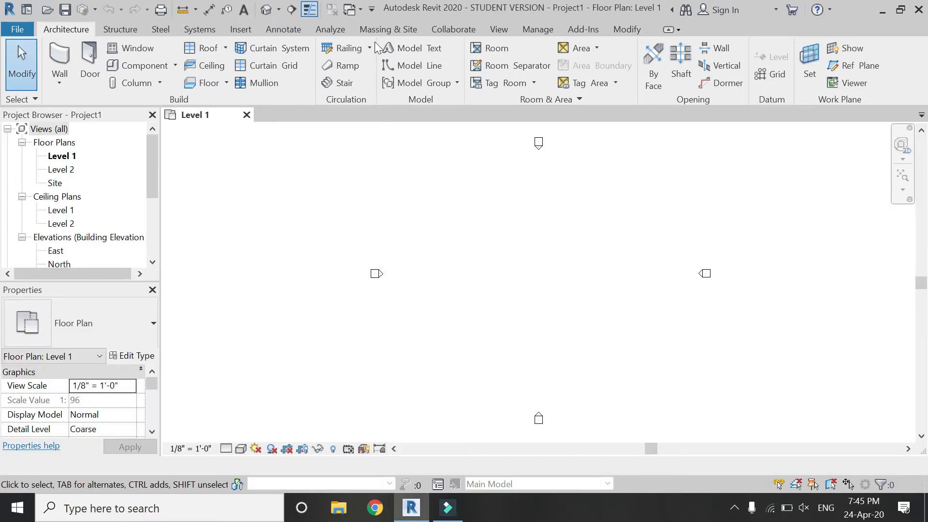
# - Begin a new in-place mass from Massing & Site, dismissing the Show Mass message
pyautogui.click(387, 29)
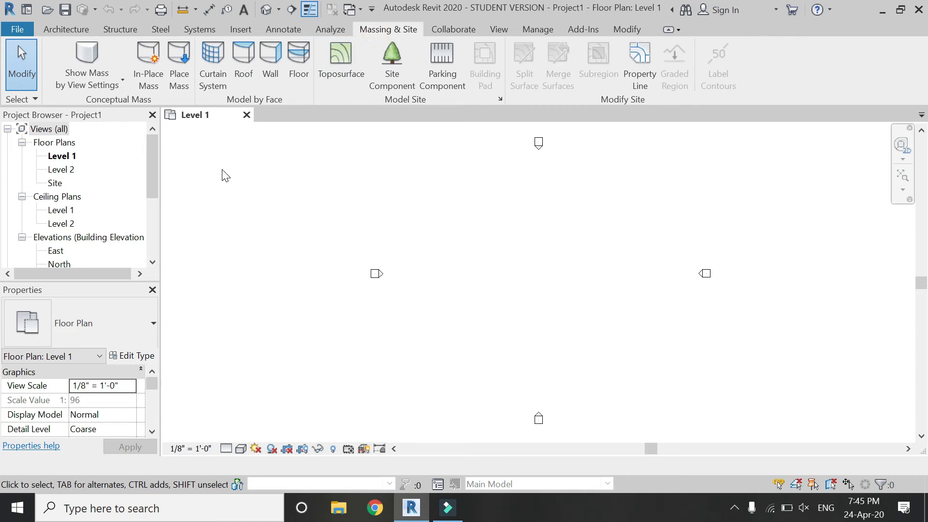
pyautogui.click(86, 62)
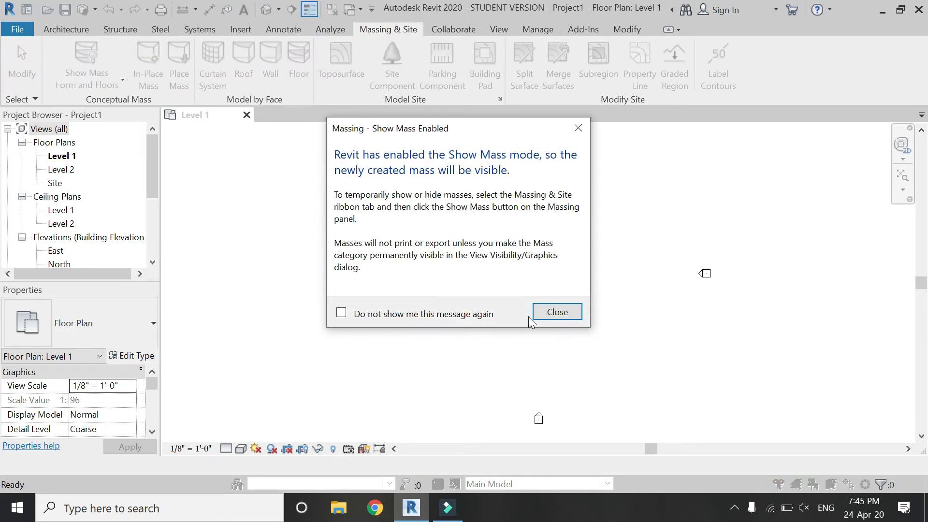
pyautogui.click(557, 312)
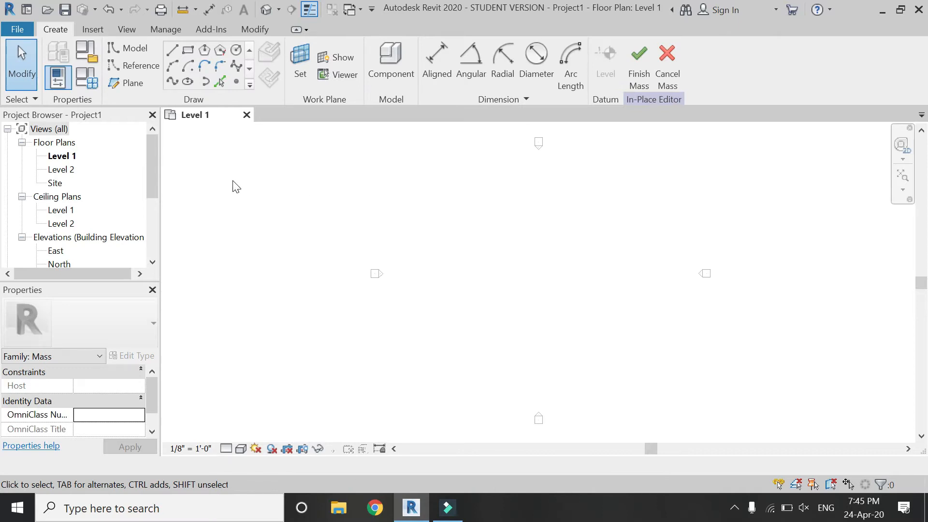
# - Draw a horizontal reference plane across the centre of the Level 1 plan
pyautogui.click(132, 83)
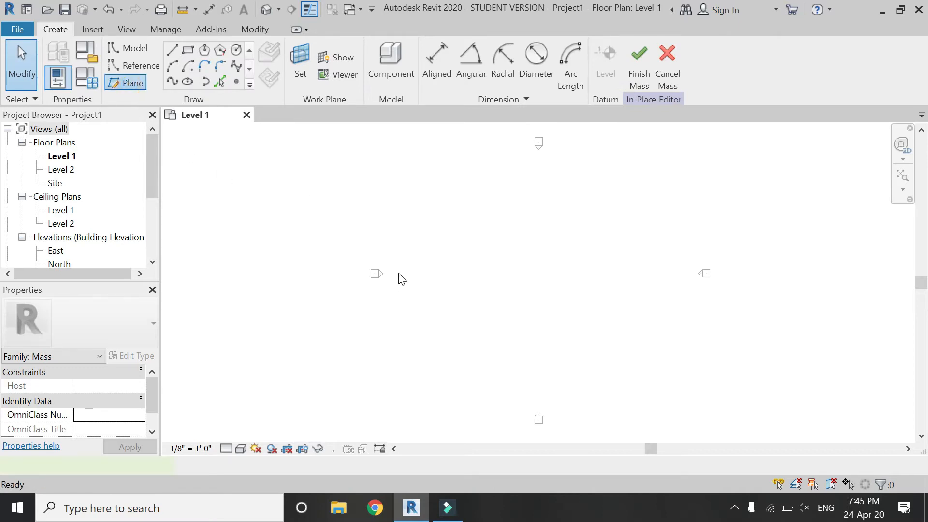
pyautogui.moveTo(376, 273); pyautogui.dragTo(686, 273)
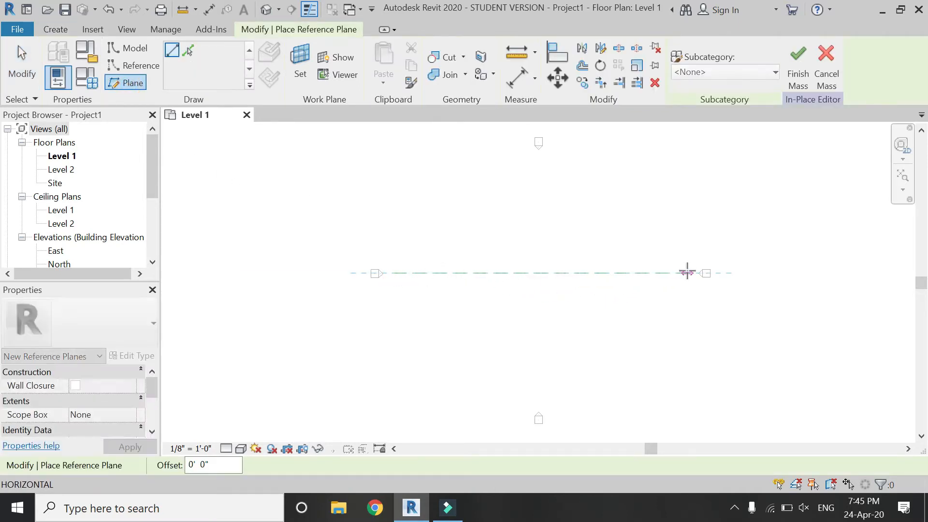
pyautogui.click(665, 278)
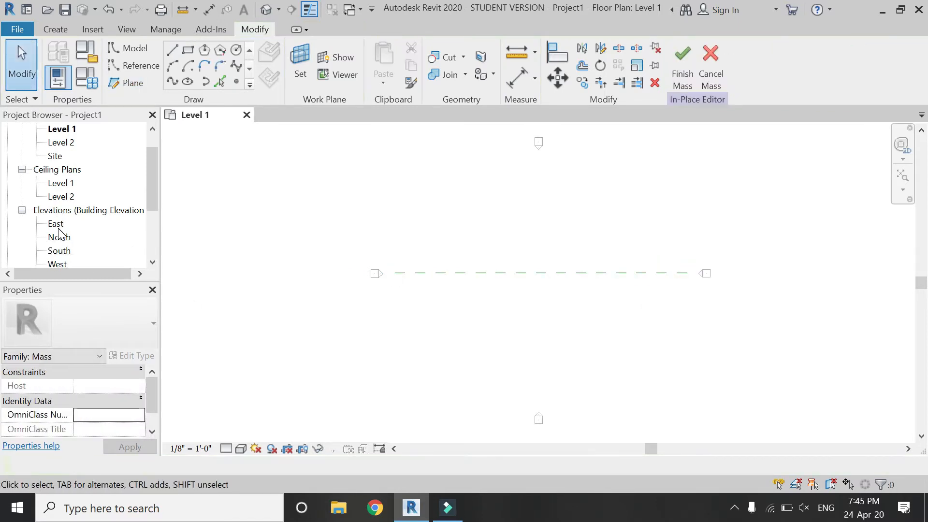
# - In the South elevation set the work plane to Reference Plane : 1 and sketch a vertical line and Start-End-Radius arc
pyautogui.doubleClick(59, 223)
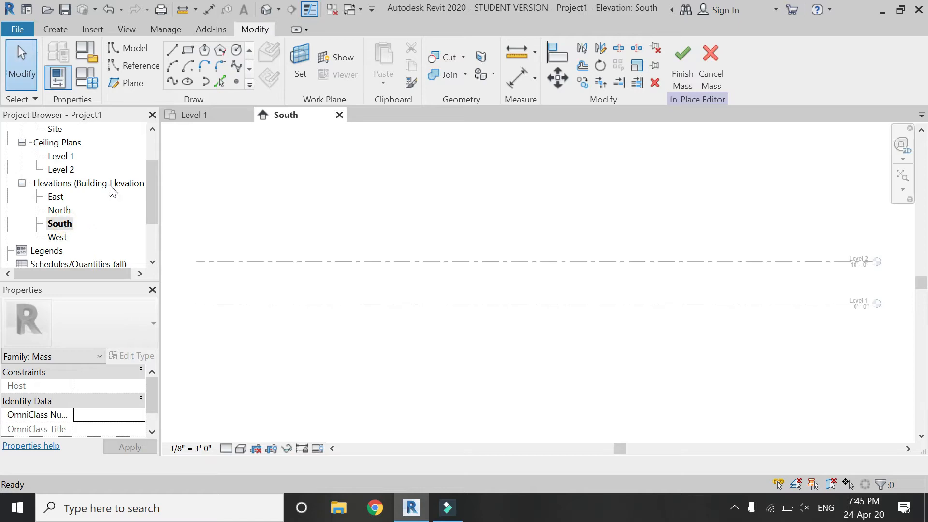
pyautogui.click(300, 61)
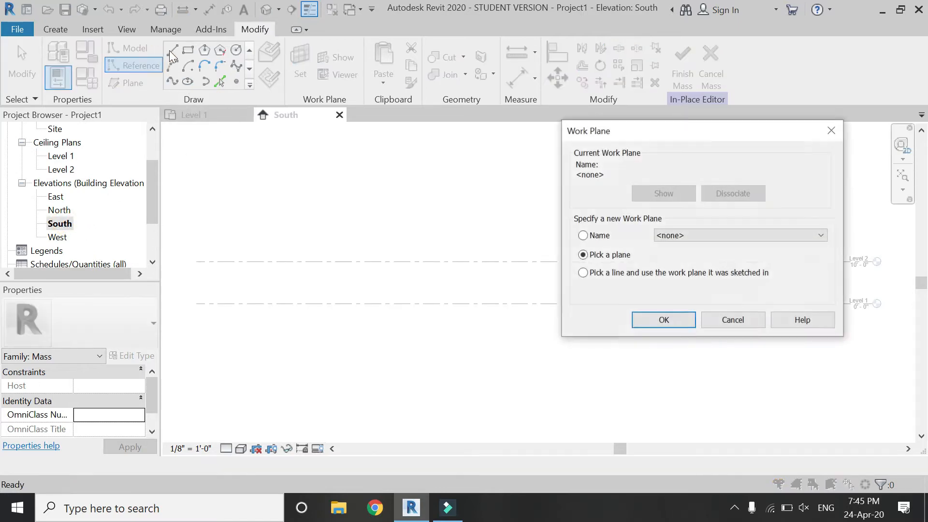
pyautogui.click(740, 234)
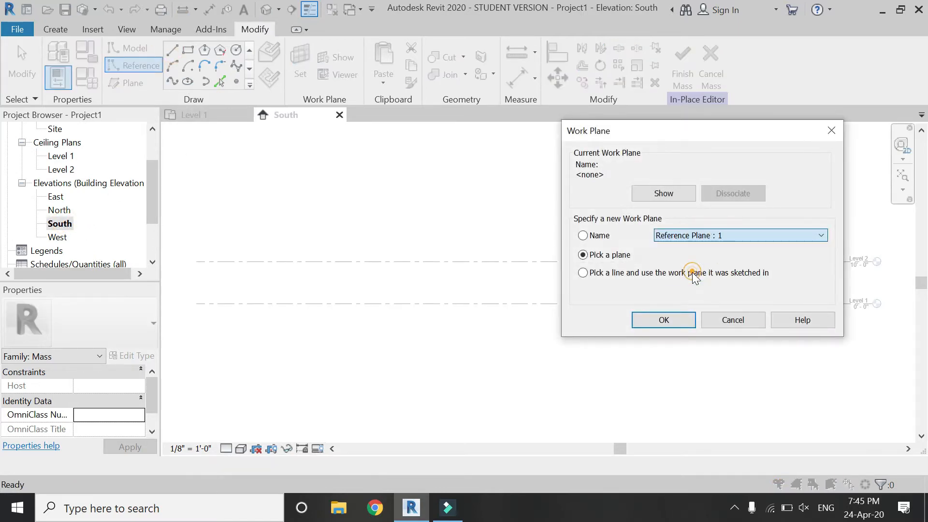
pyautogui.click(663, 320)
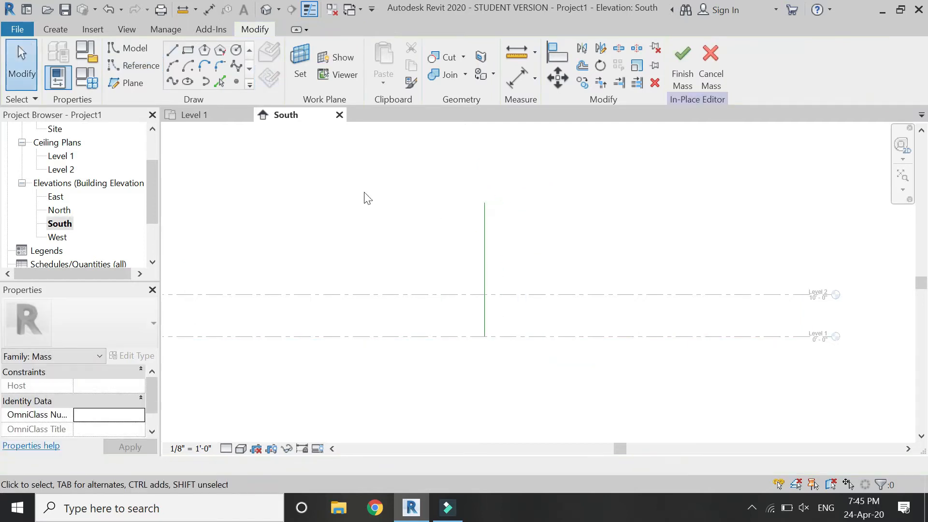
pyautogui.moveTo(174, 136)
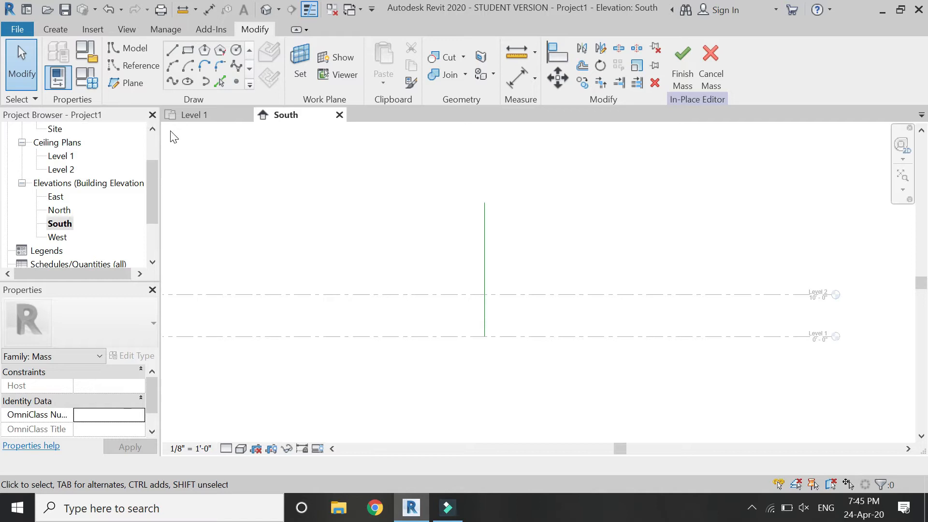
pyautogui.moveTo(173, 66)
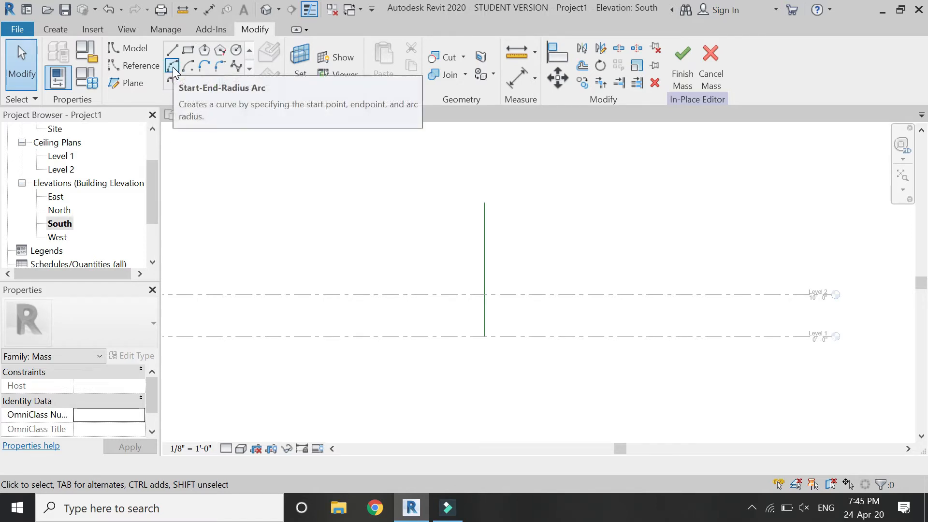
pyautogui.click(172, 67)
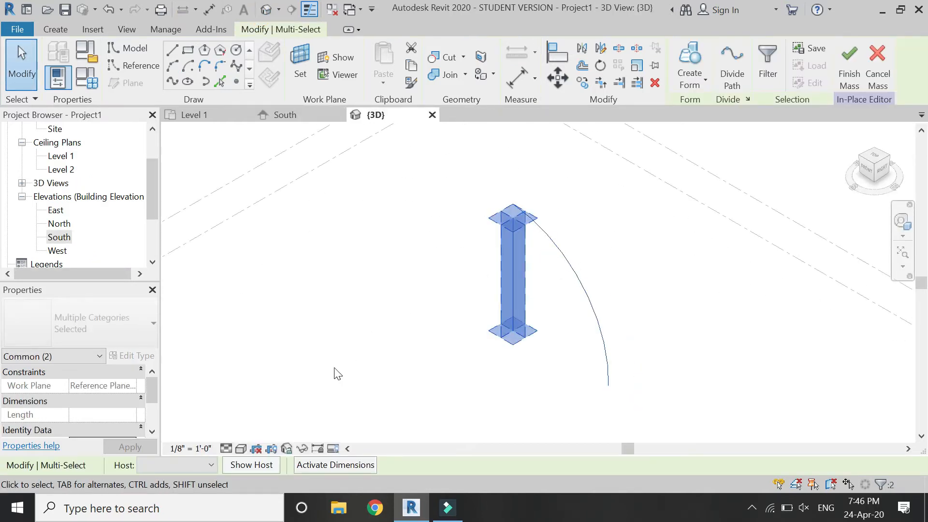
# - Revolve the line and arc into a solid dome form, show it shaded, and return to Level 1
pyautogui.click(689, 64)
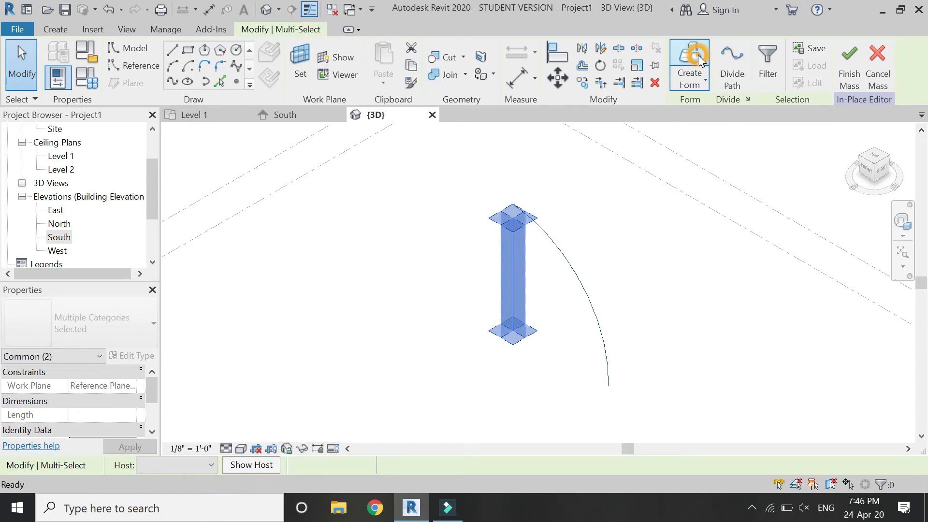
pyautogui.click(688, 64)
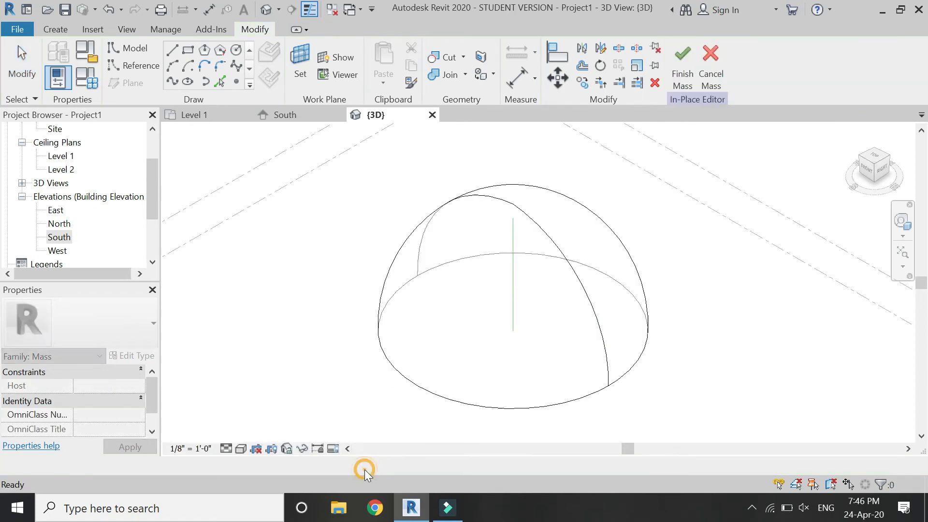
pyautogui.click(240, 447)
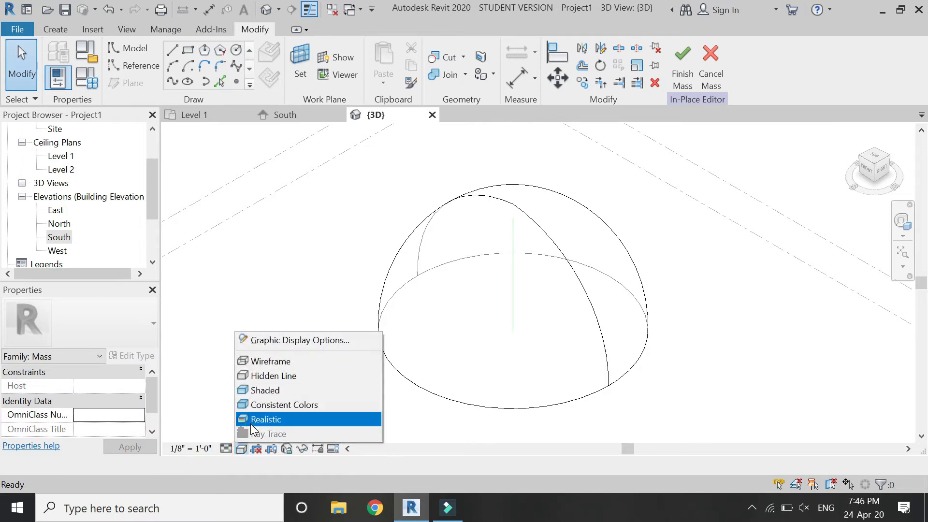
pyautogui.click(266, 419)
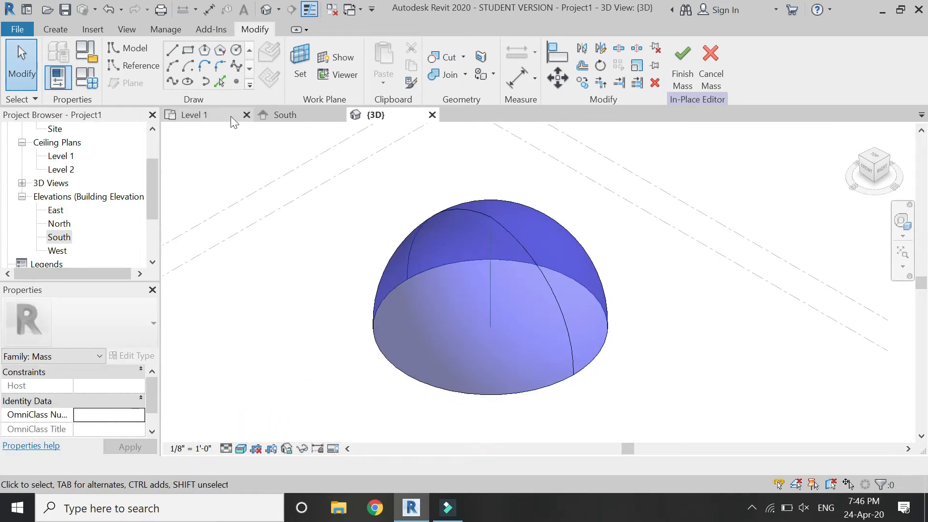
pyautogui.click(194, 115)
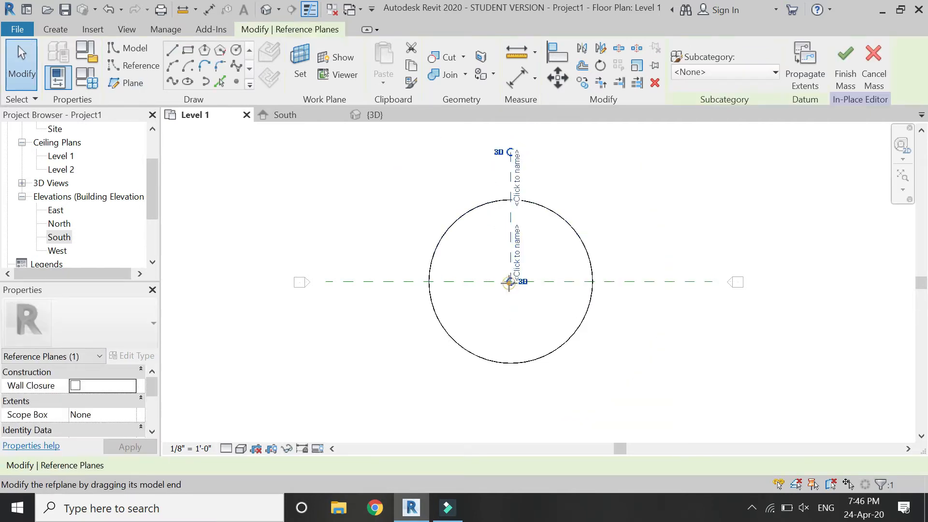
# - Add reference planes at the dome's base and sketch a short straight line on the lower one
pyautogui.click(447, 298)
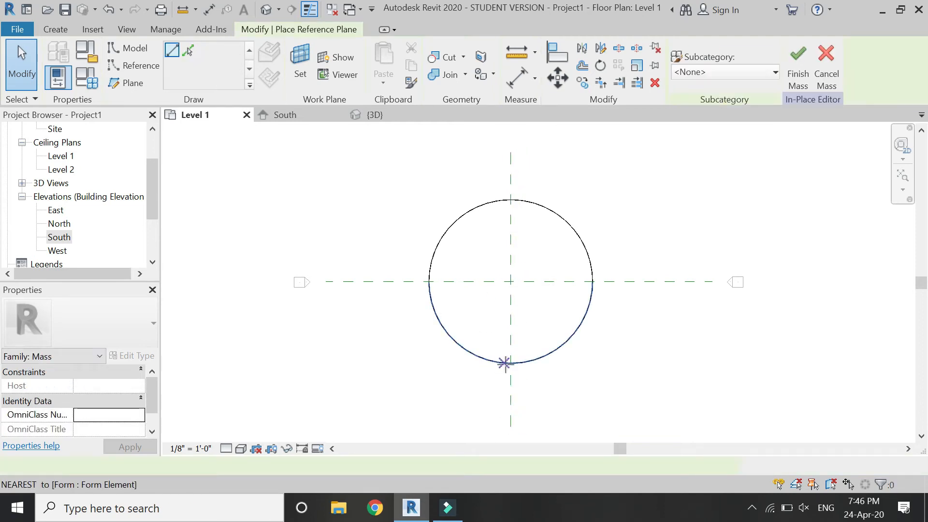
pyautogui.click(130, 82)
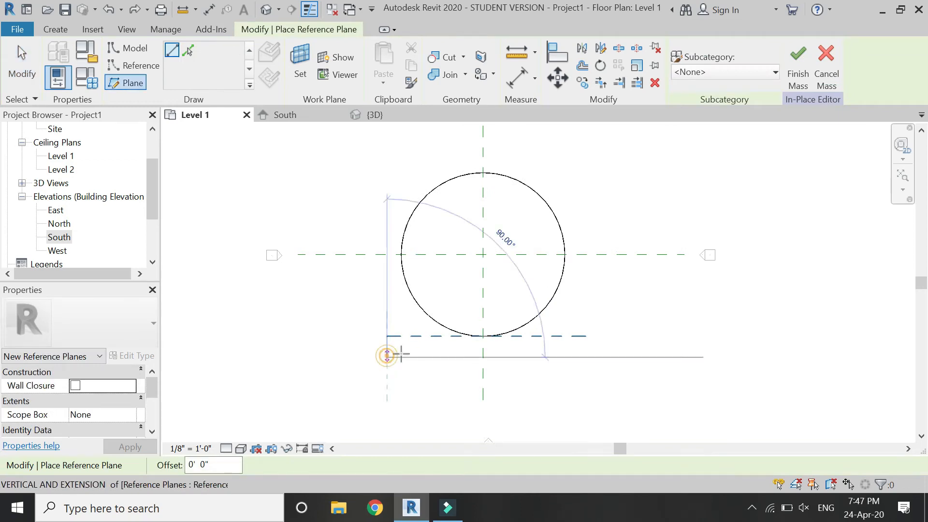
pyautogui.click(571, 363)
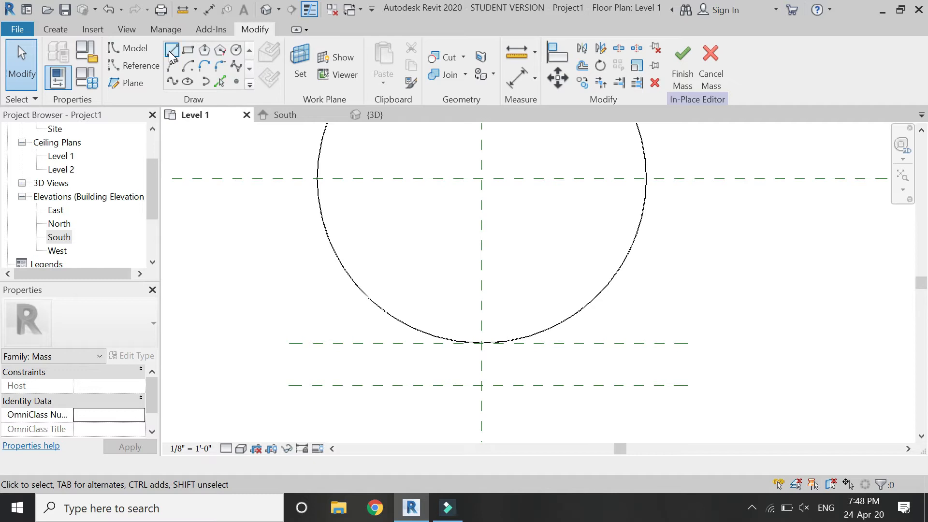
pyautogui.click(171, 49)
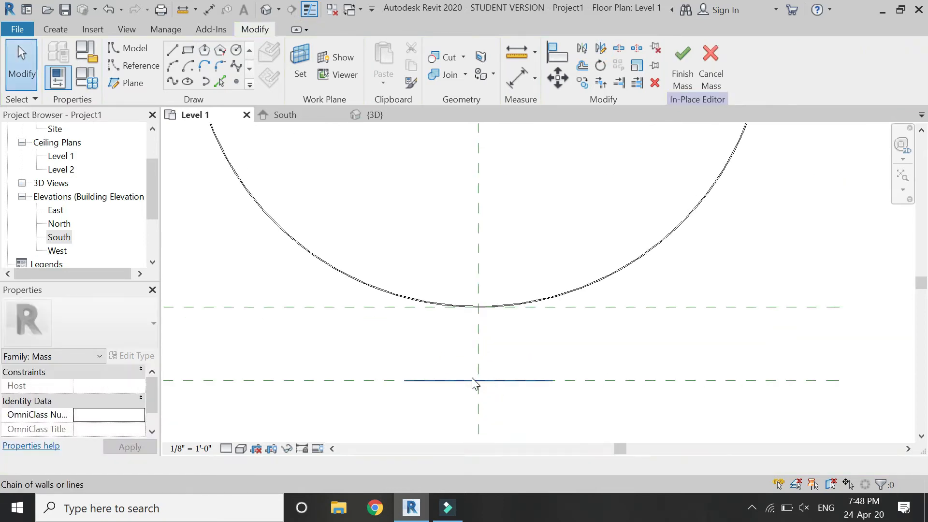
# - Place reference points on the base line's ends and midpoint, then lift the middle point in 3D
pyautogui.click(270, 80)
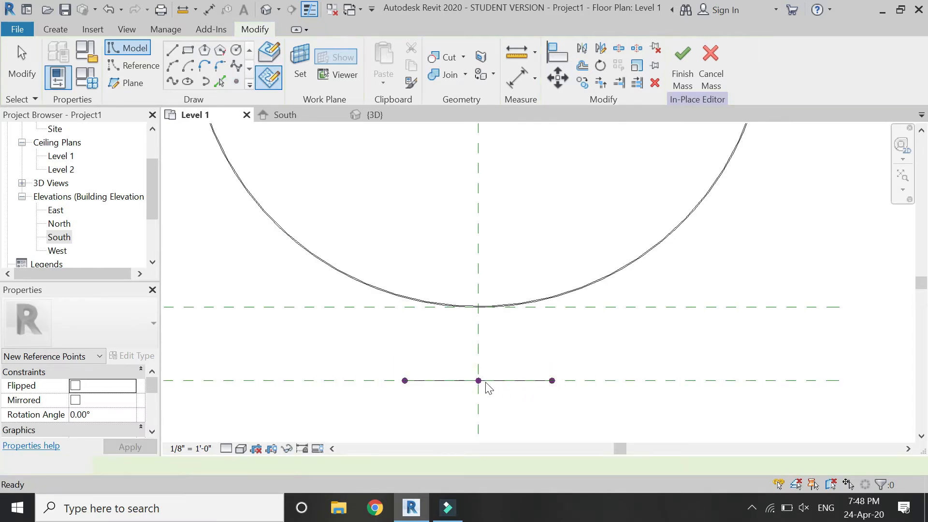
pyautogui.click(478, 381)
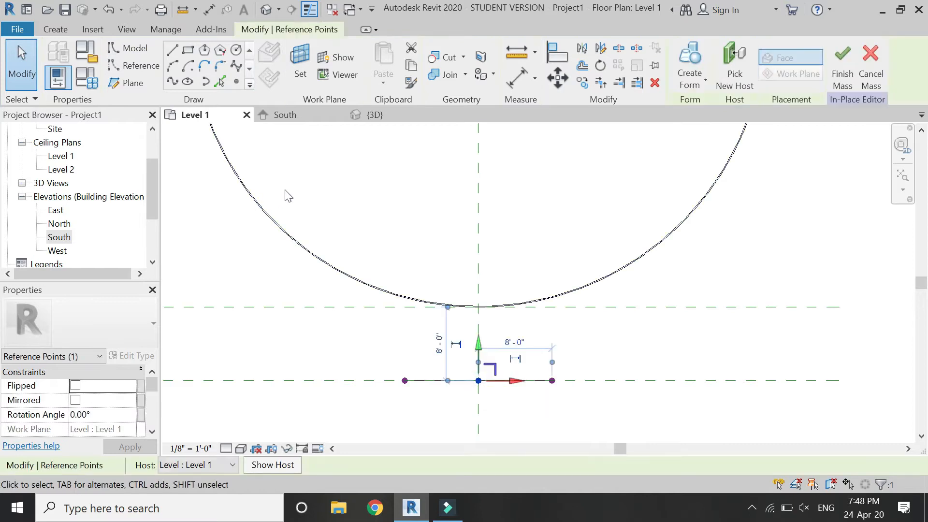
pyautogui.click(373, 115)
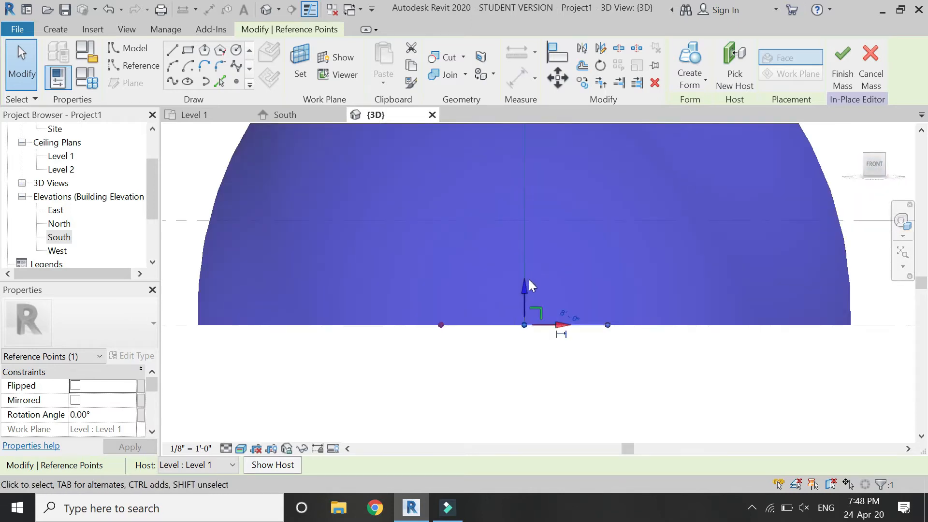
pyautogui.click(270, 360)
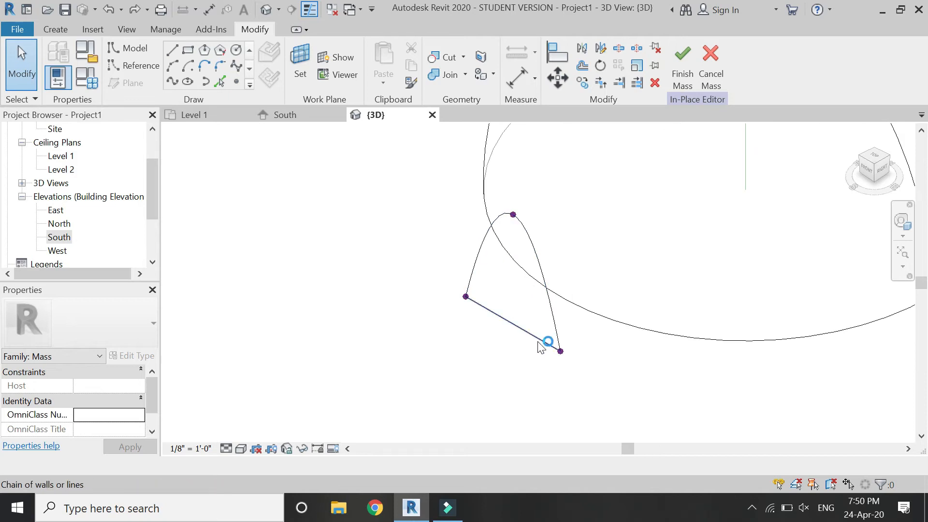
# - Close the arch with a base line between the spline ends and select the whole outline
pyautogui.click(172, 81)
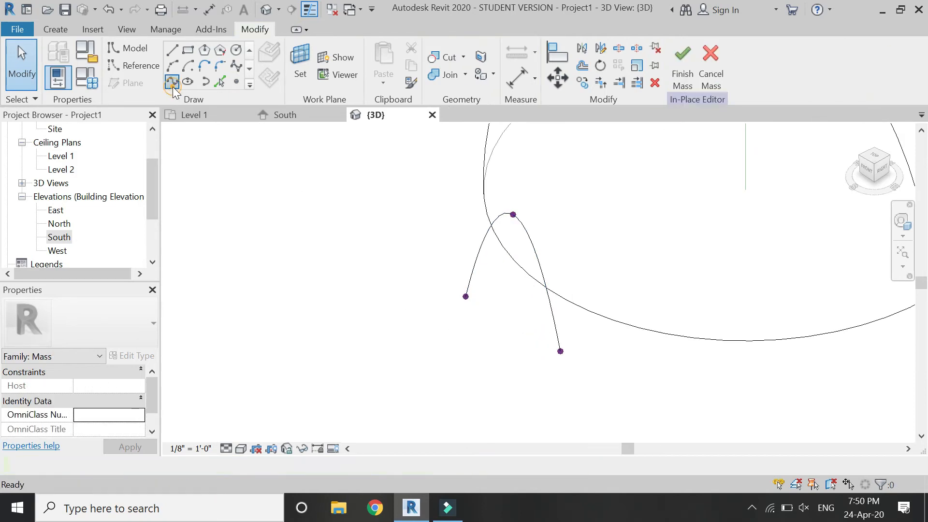
pyautogui.click(172, 81)
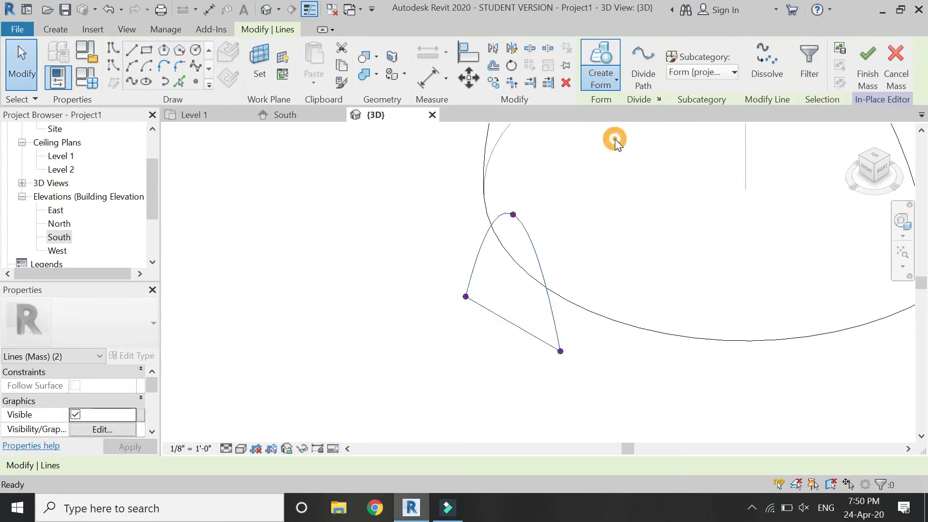
# - Turn the arch outline into a Void Form and stretch it across the dome to the far side
pyautogui.click(599, 63)
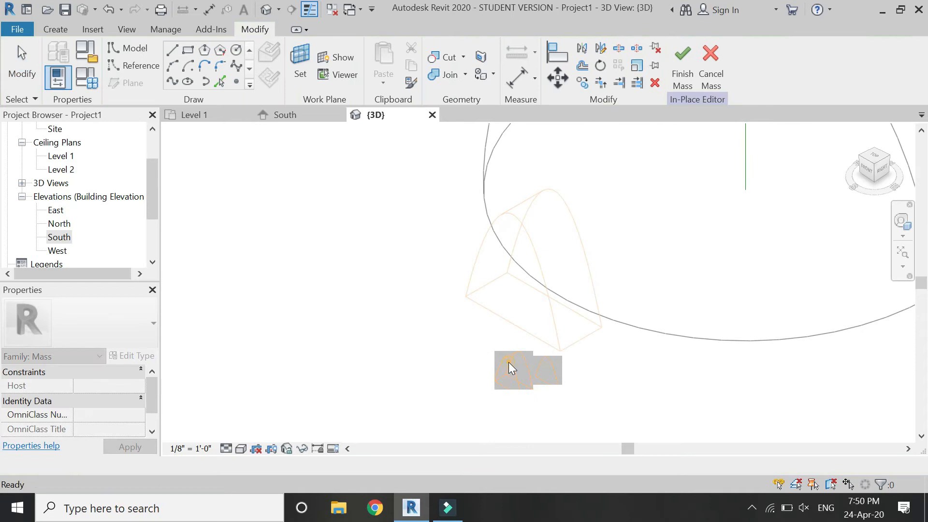
pyautogui.click(515, 370)
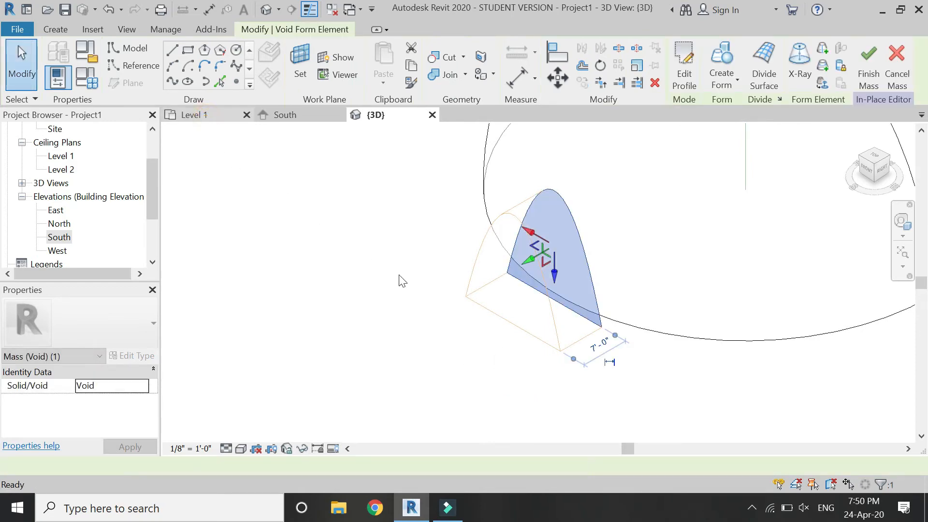
pyautogui.click(194, 114)
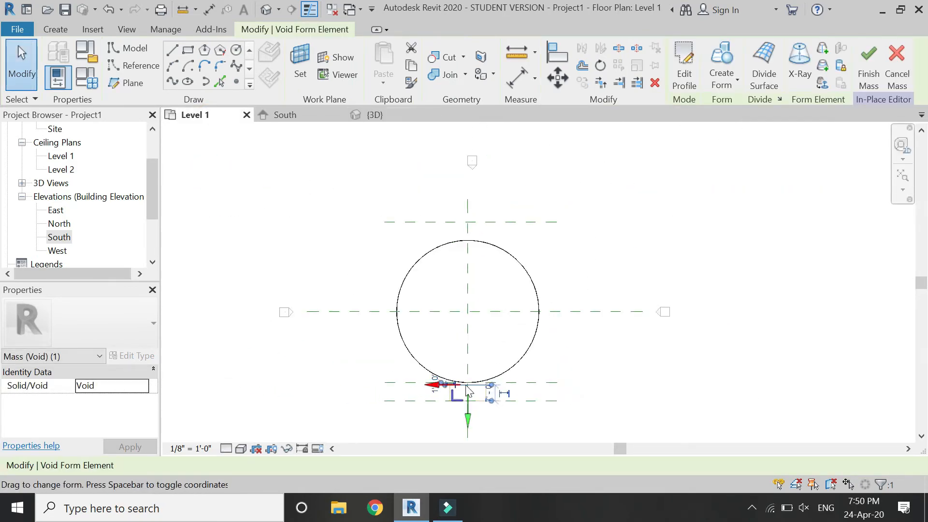
pyautogui.moveTo(468, 384); pyautogui.dragTo(468, 245)
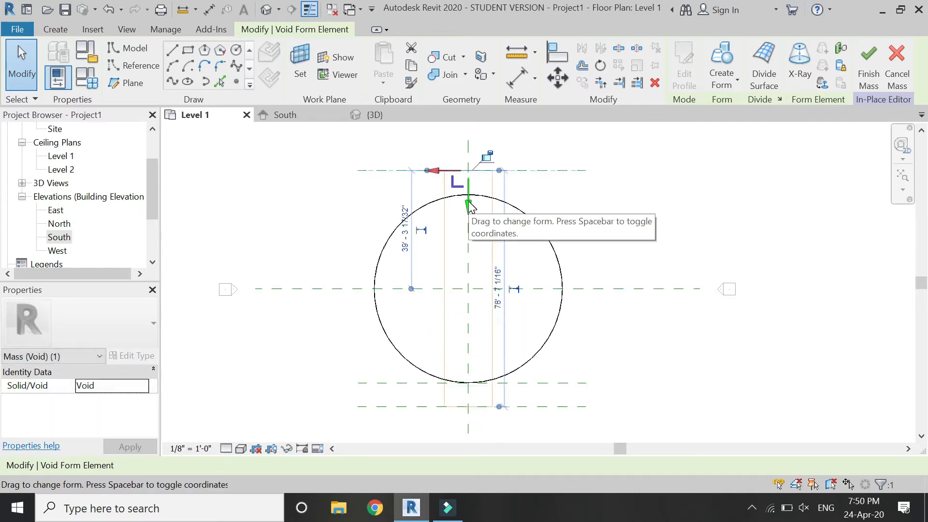
pyautogui.click(281, 114)
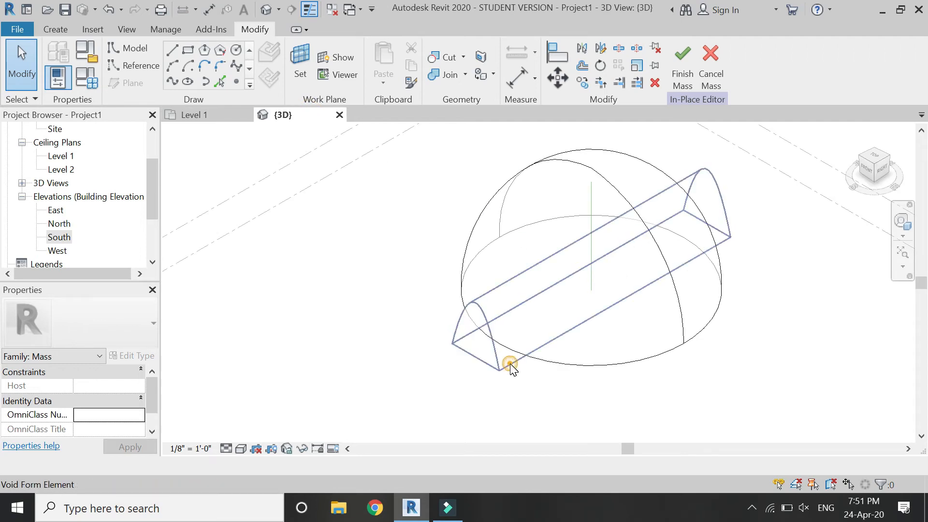
# - Rotate-copy the void 90° in Level 1 so arched openings cut all four sides of the dome
pyautogui.click(511, 363)
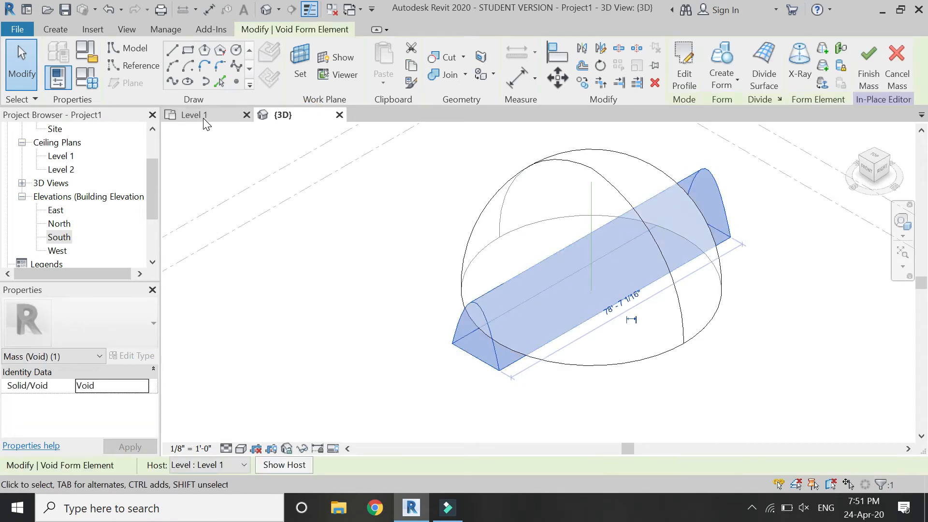
pyautogui.click(193, 115)
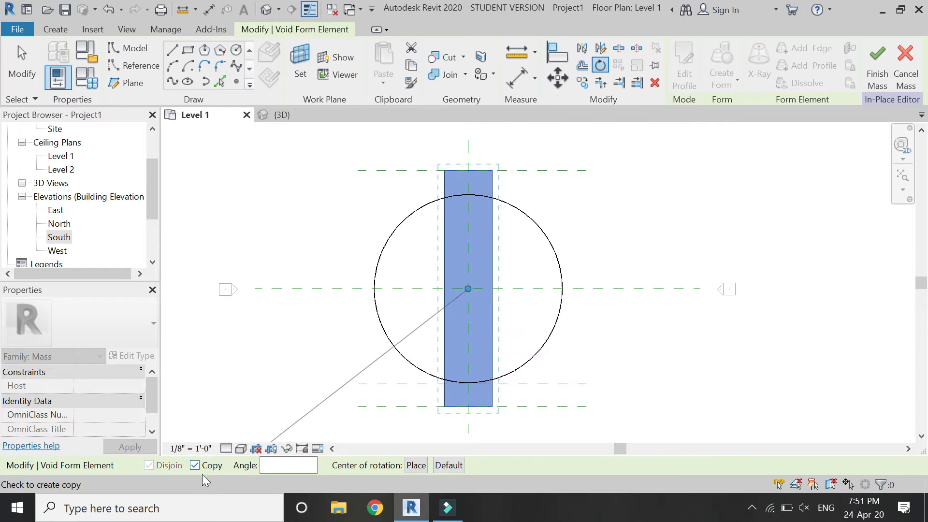
pyautogui.moveTo(521, 209)
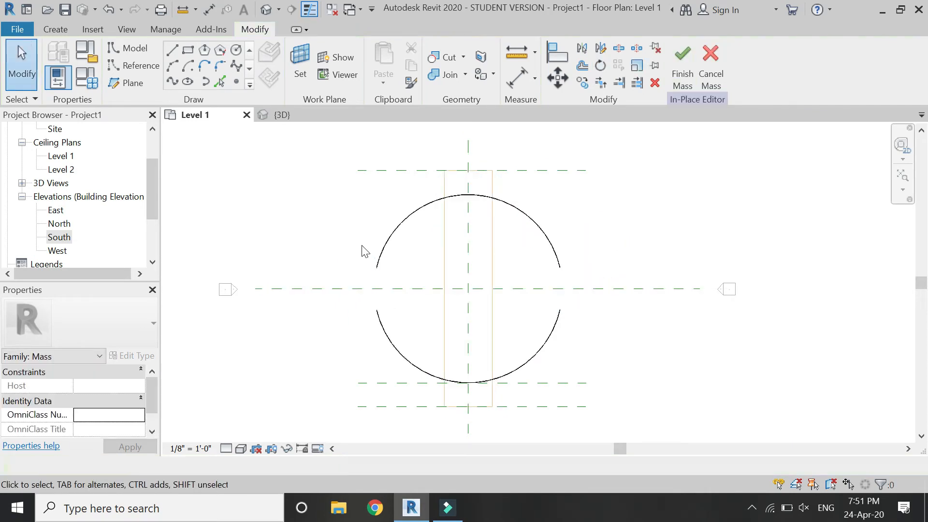
pyautogui.click(280, 115)
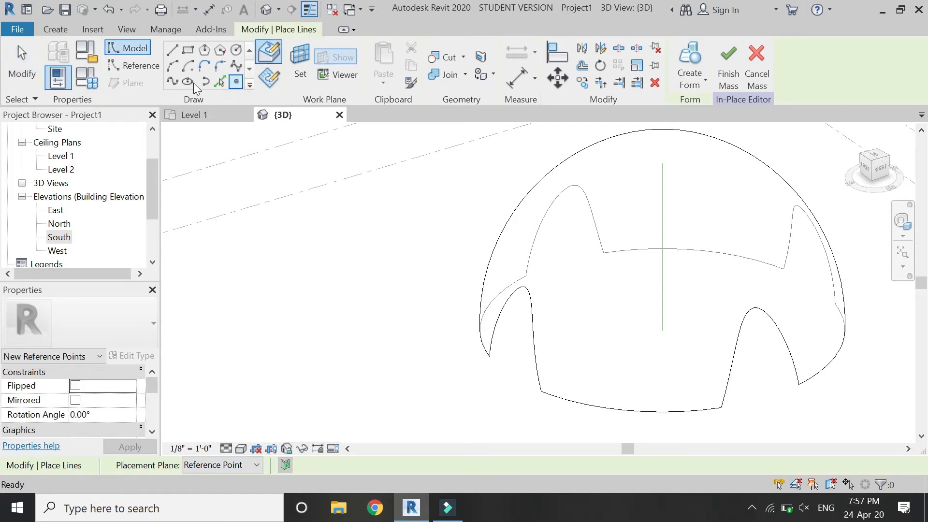
# - Place reference points along one arched opening's edge, then return to Level 1
pyautogui.click(172, 81)
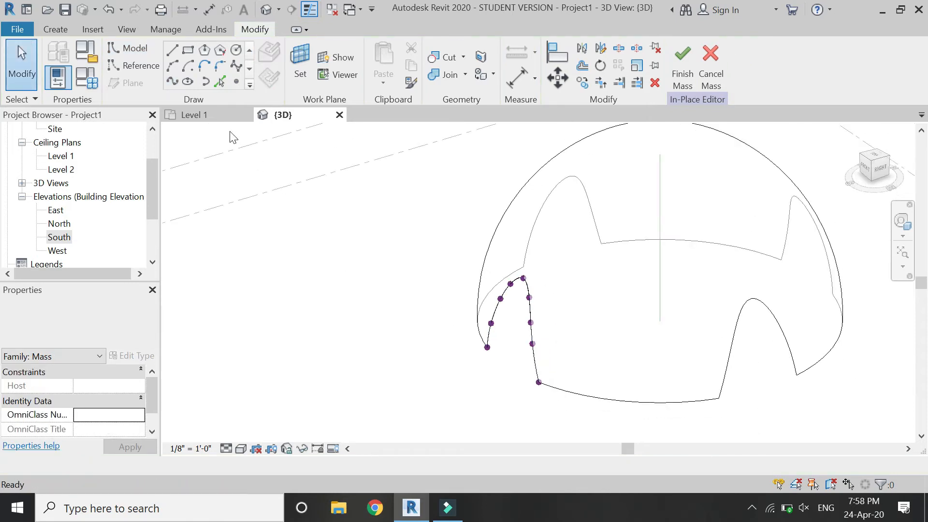
pyautogui.click(193, 115)
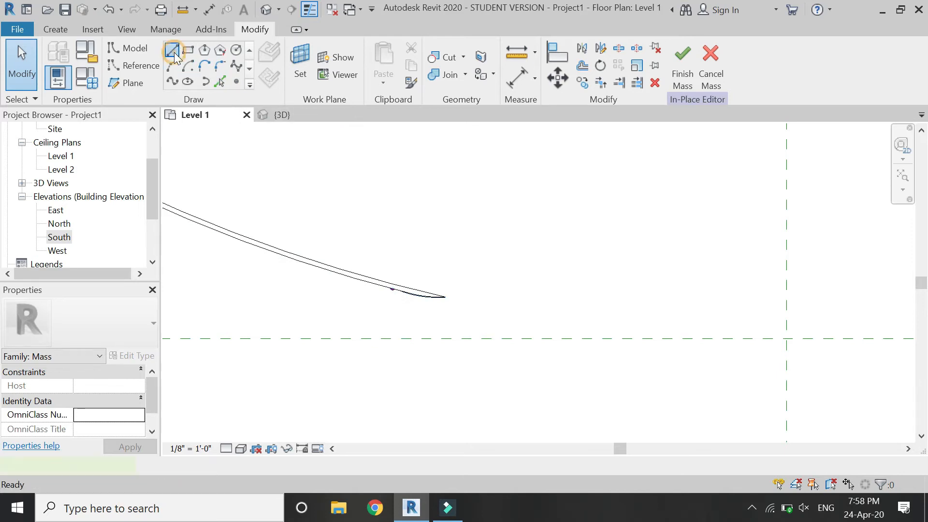
# - Draw straight vertical model lines from the dome edge to the lower reference plane on each side
pyautogui.click(172, 49)
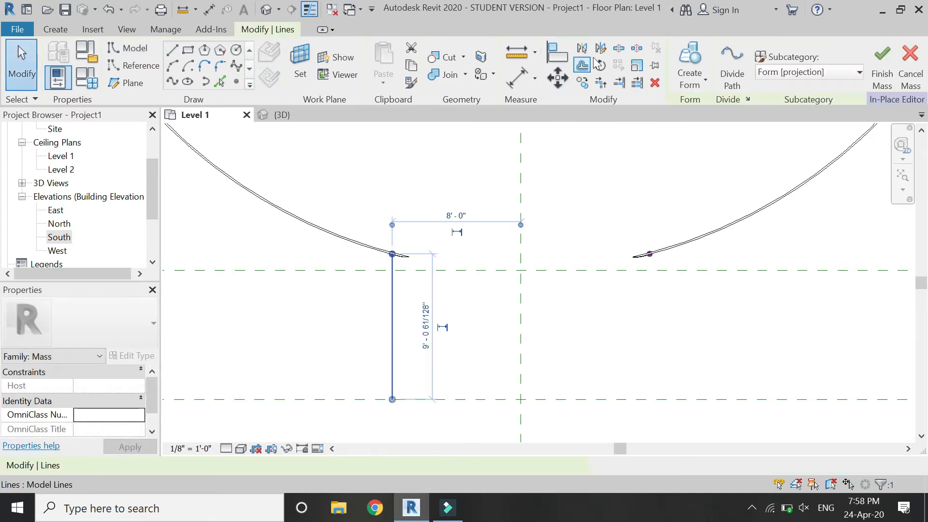
pyautogui.click(600, 47)
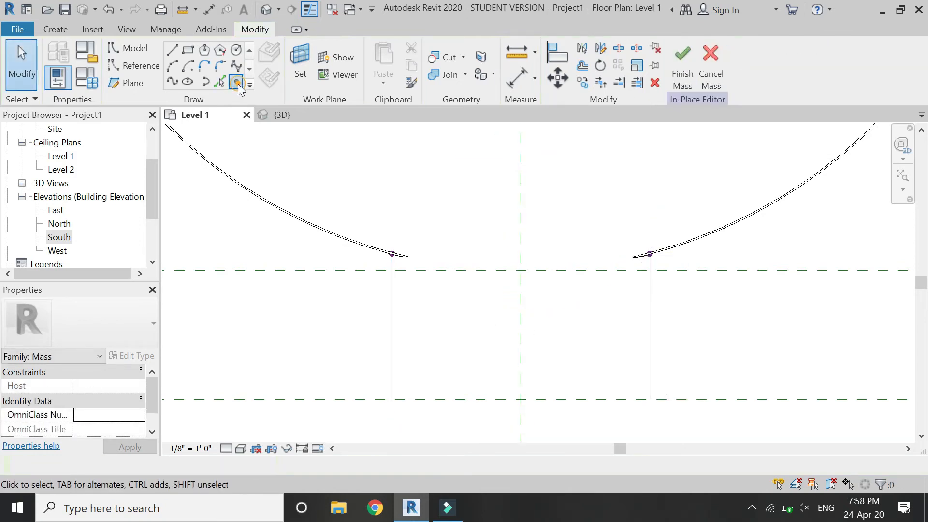
# - Place reference points at the bases and midpoints of the leg guide lines and select a leg line
pyautogui.click(237, 82)
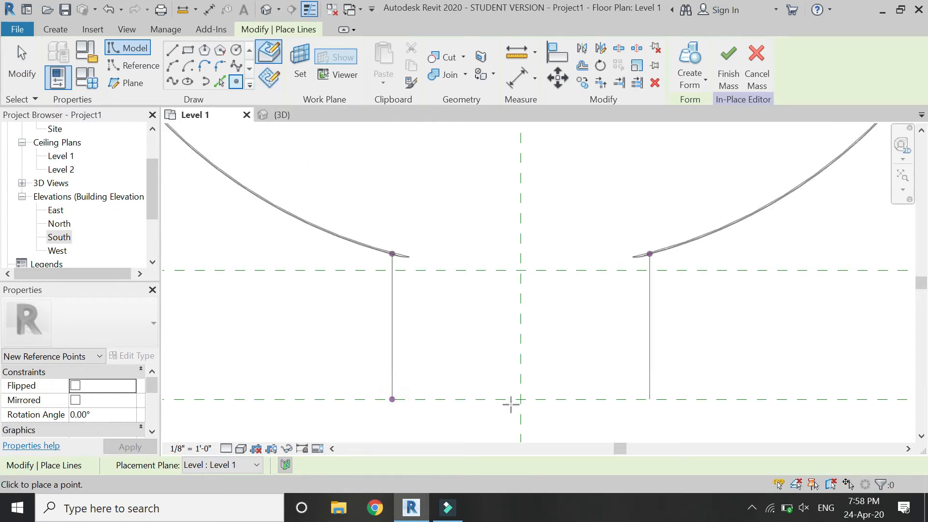
pyautogui.moveTo(519, 399)
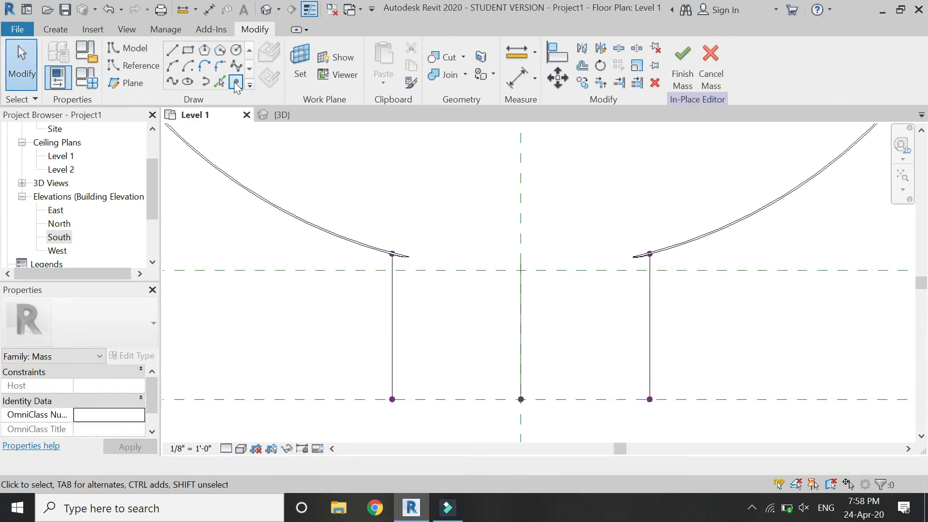
pyautogui.click(236, 81)
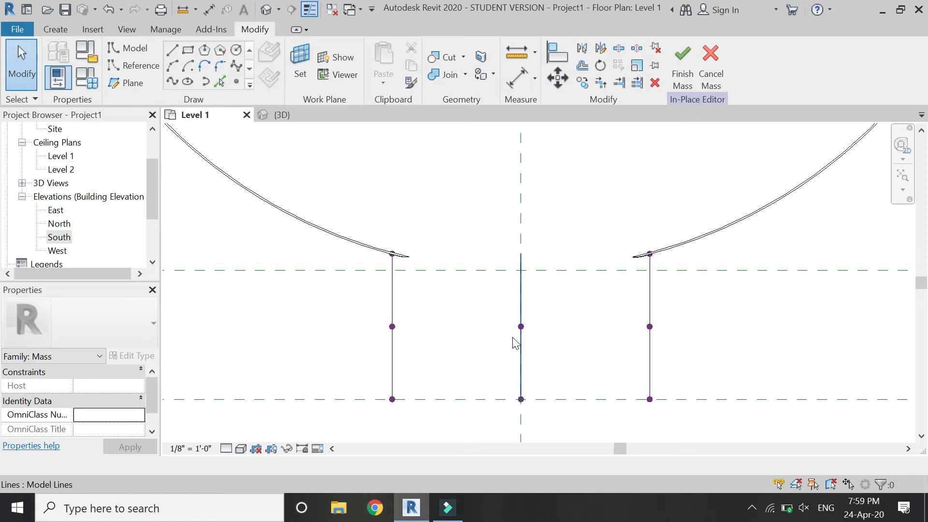
pyautogui.click(390, 296)
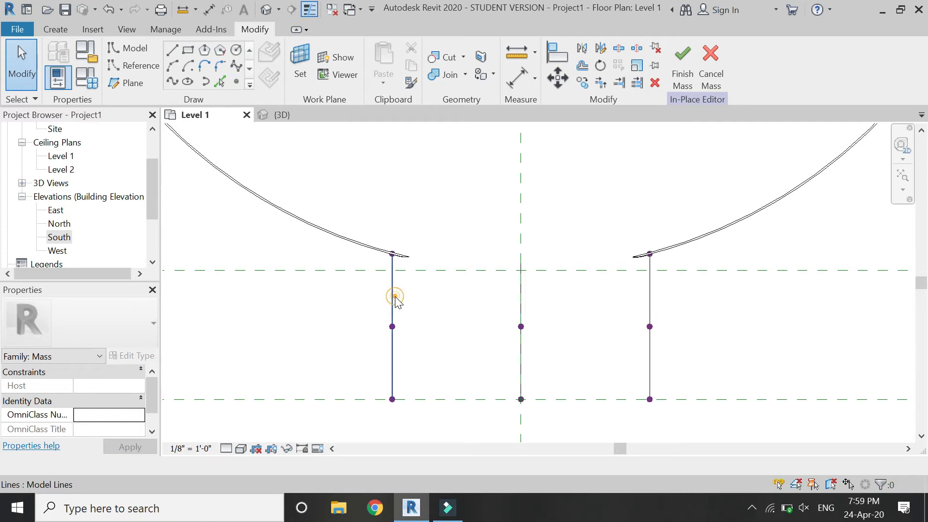
pyautogui.click(390, 295)
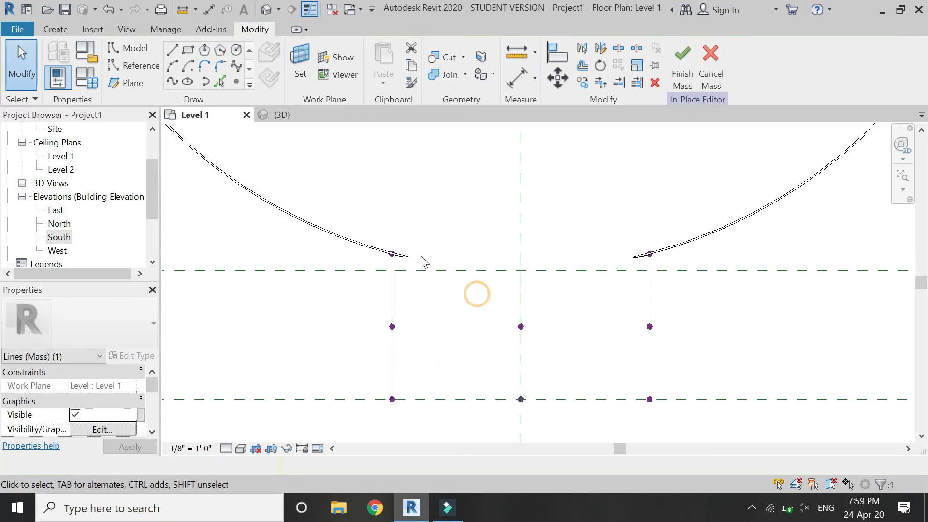
pyautogui.click(282, 115)
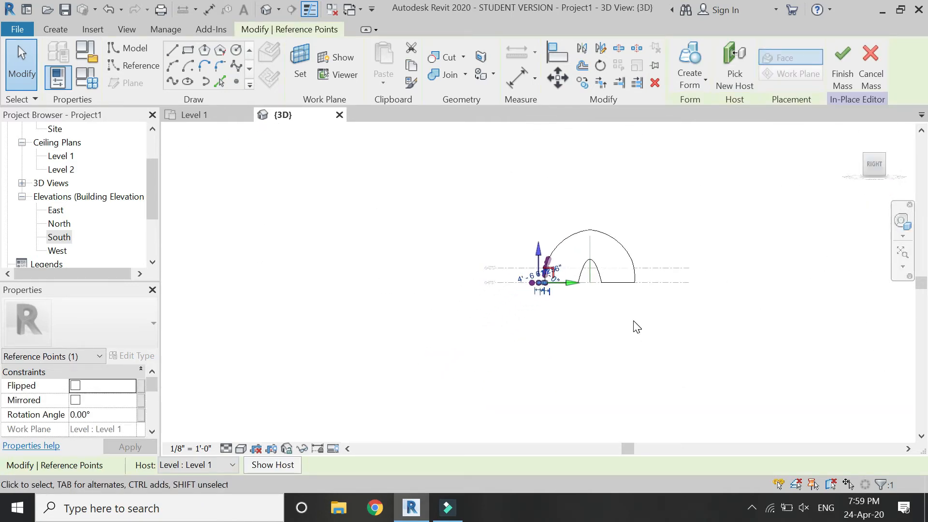
pyautogui.moveTo(588, 288)
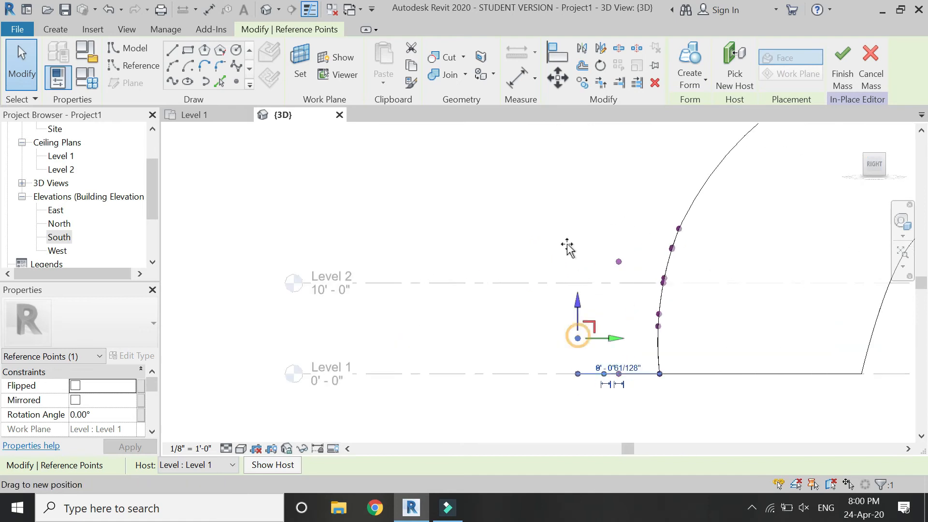
# - Drag a leg reference point upward and shift the outer point sideways in the 3D view
pyautogui.moveTo(577, 337); pyautogui.dragTo(577, 231)
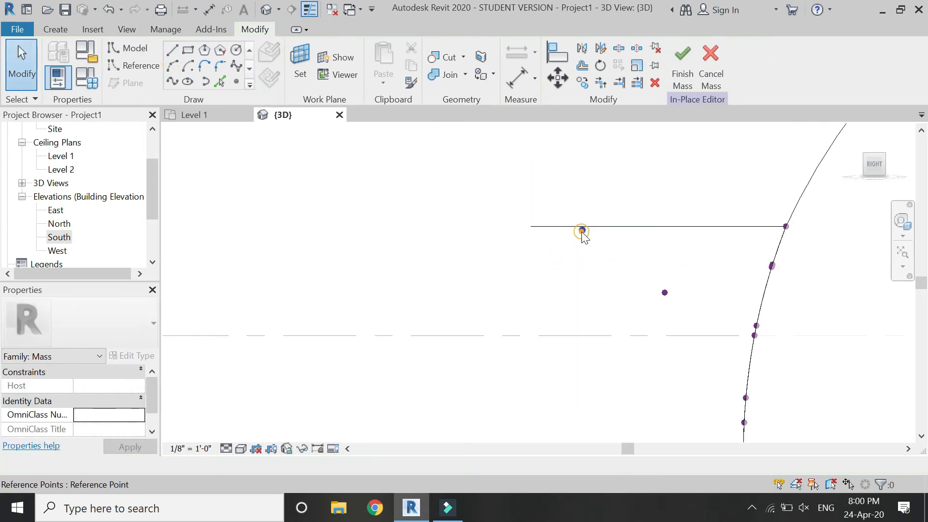
pyautogui.click(582, 230)
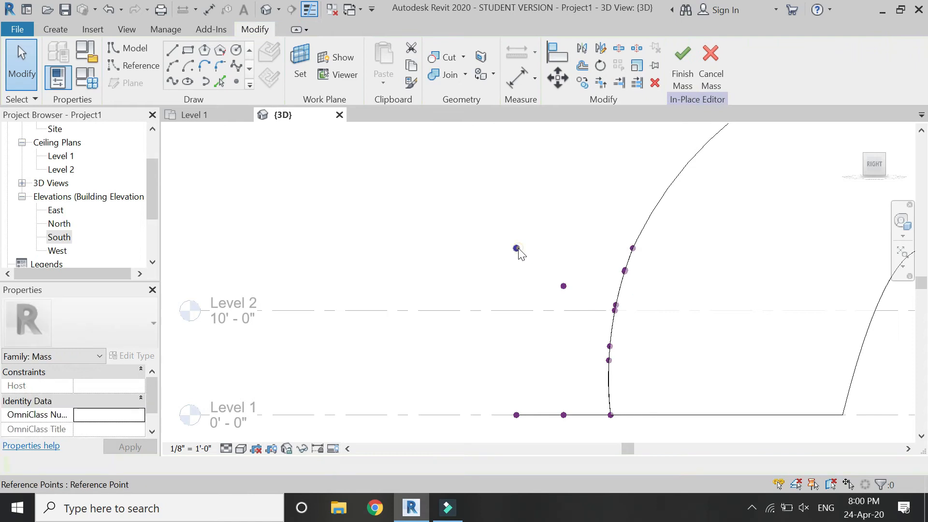
pyautogui.click(516, 248)
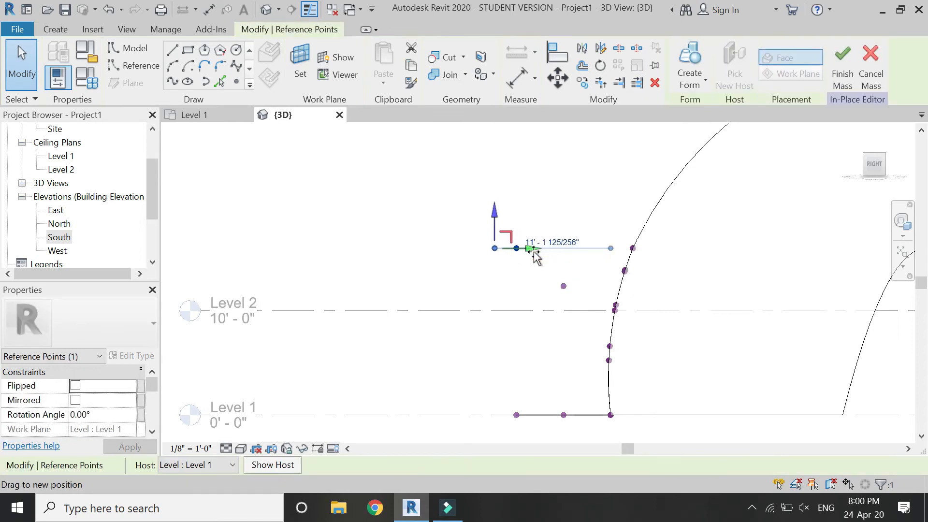
pyautogui.moveTo(526, 248); pyautogui.dragTo(518, 248)
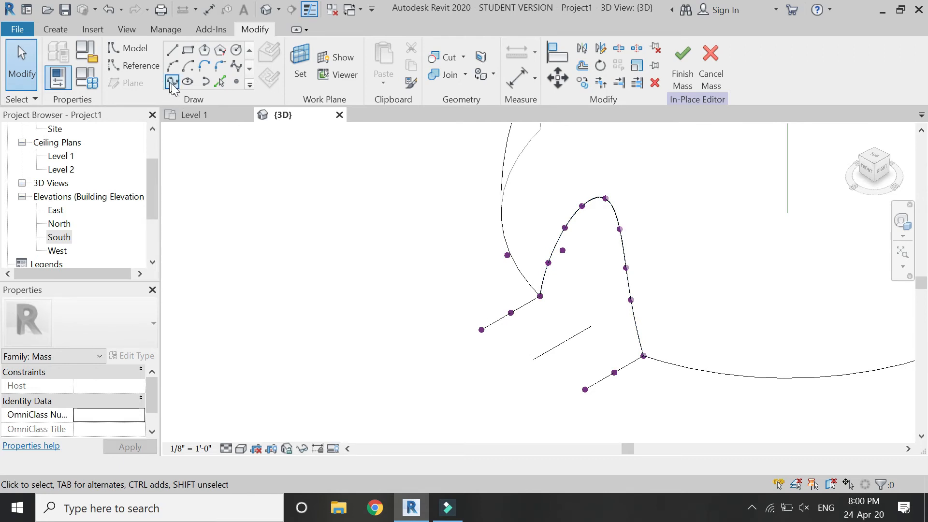
# - Create two Spline Through Points curves through the leg's reference points down to the lower point
pyautogui.click(573, 338)
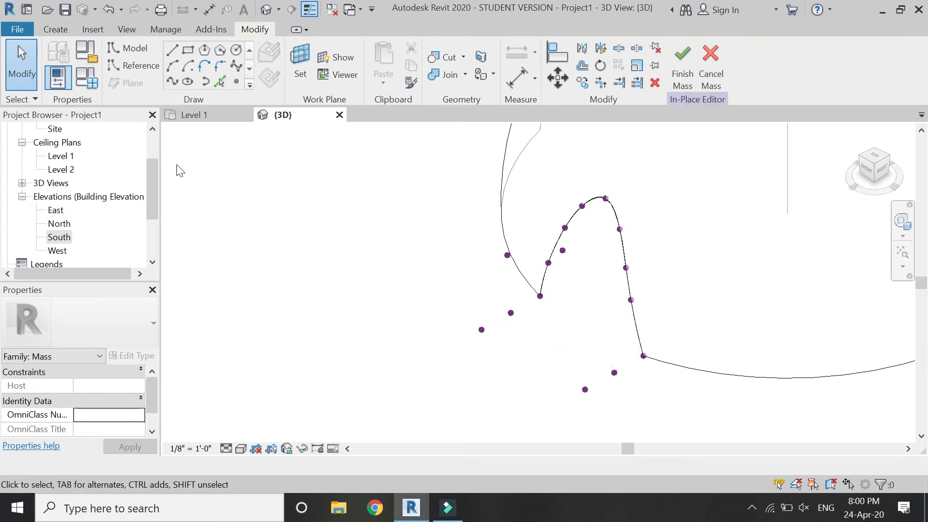
pyautogui.moveTo(172, 81)
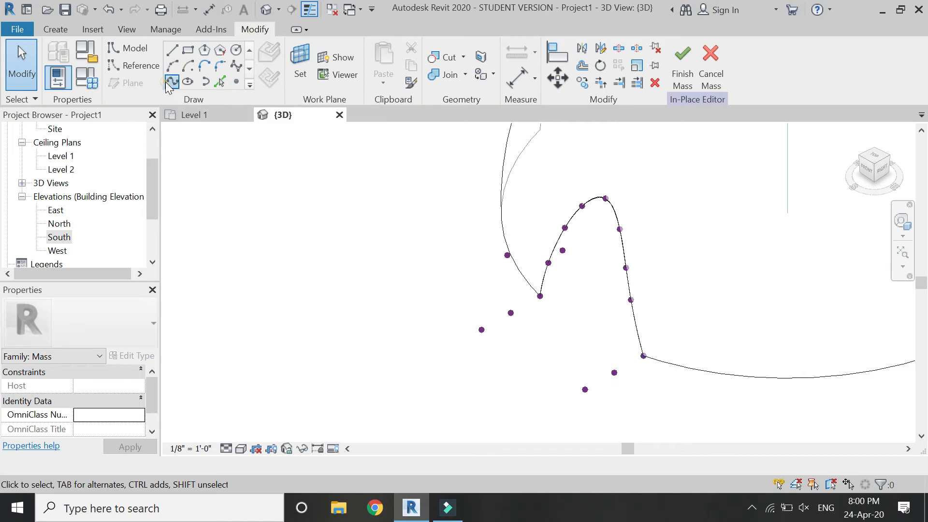
pyautogui.click(269, 50)
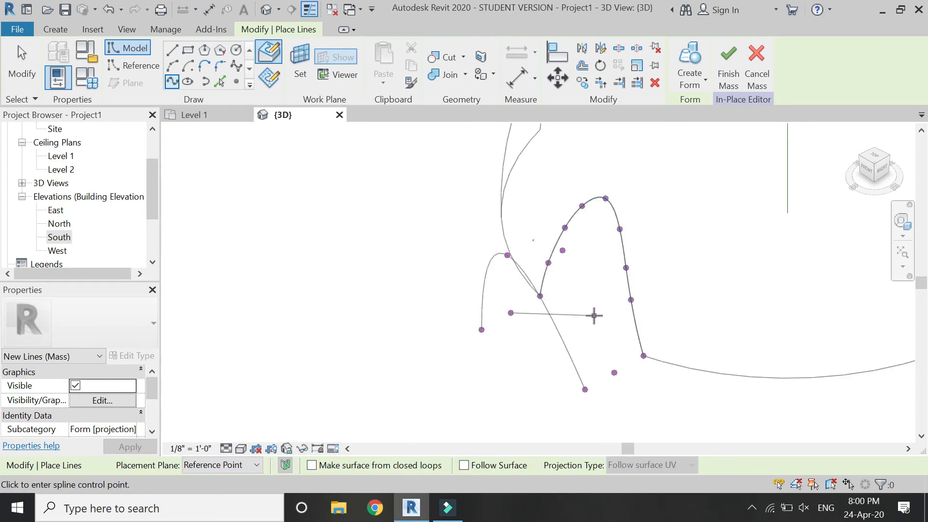
pyautogui.moveTo(563, 251)
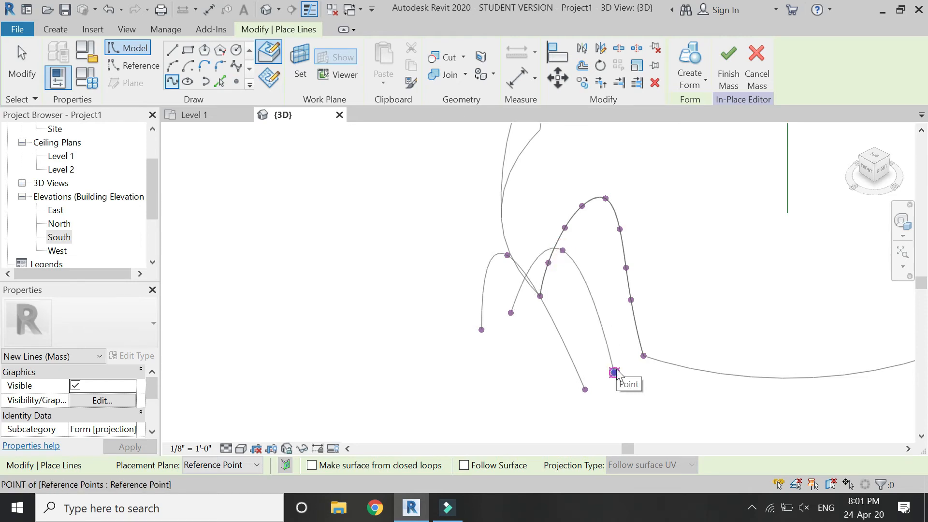
pyautogui.click(566, 341)
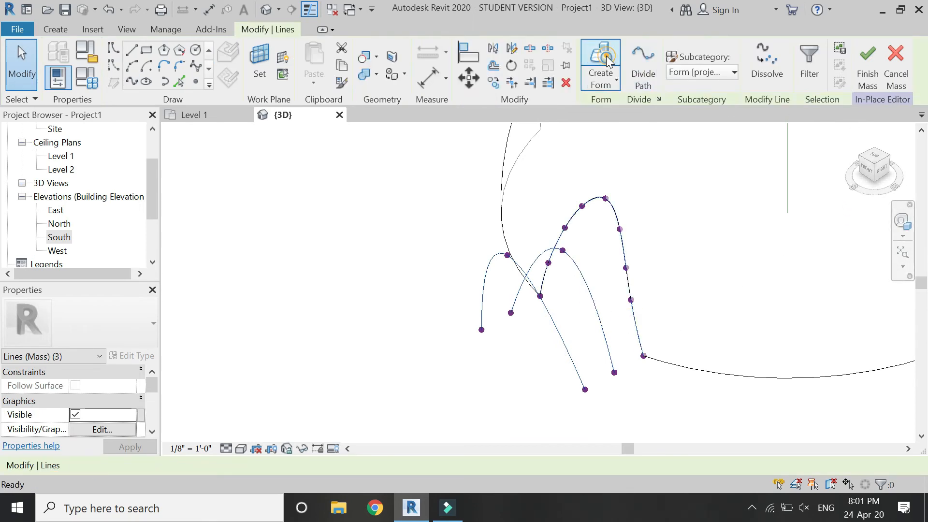
# - Move the splines' foot reference points toward the dome edge in the Level 1 plan
pyautogui.click(600, 64)
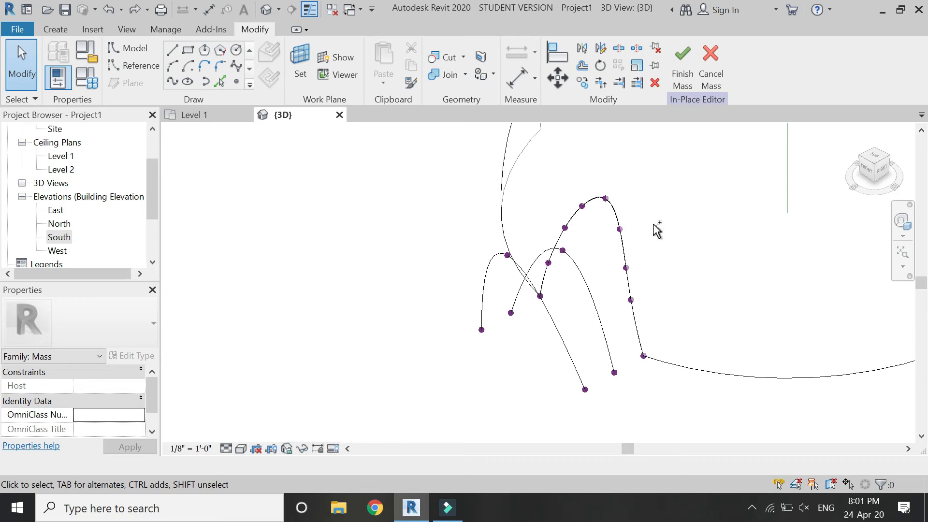
pyautogui.moveTo(621, 384)
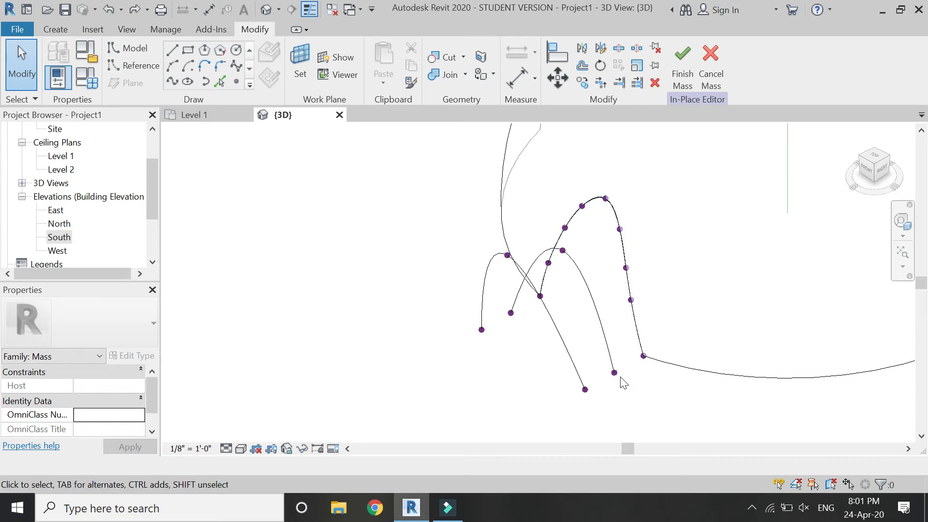
pyautogui.click(613, 371)
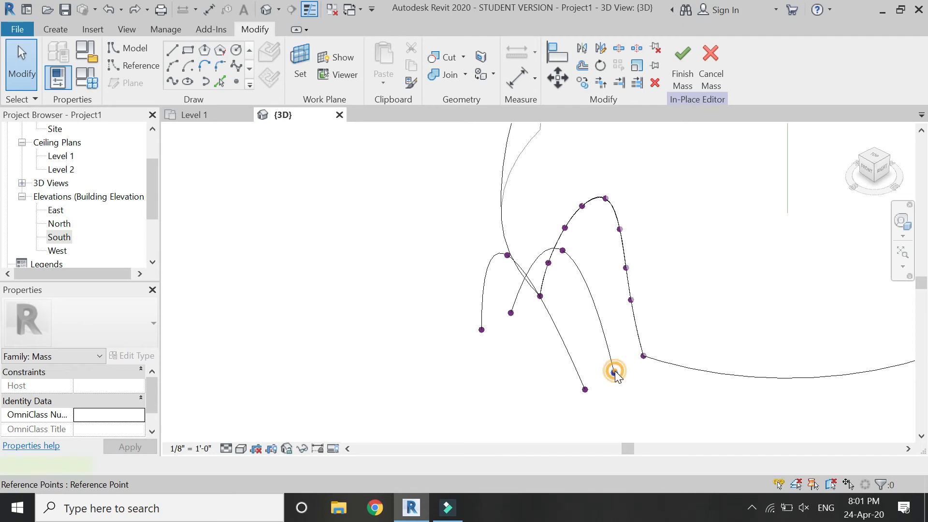
pyautogui.click(614, 371)
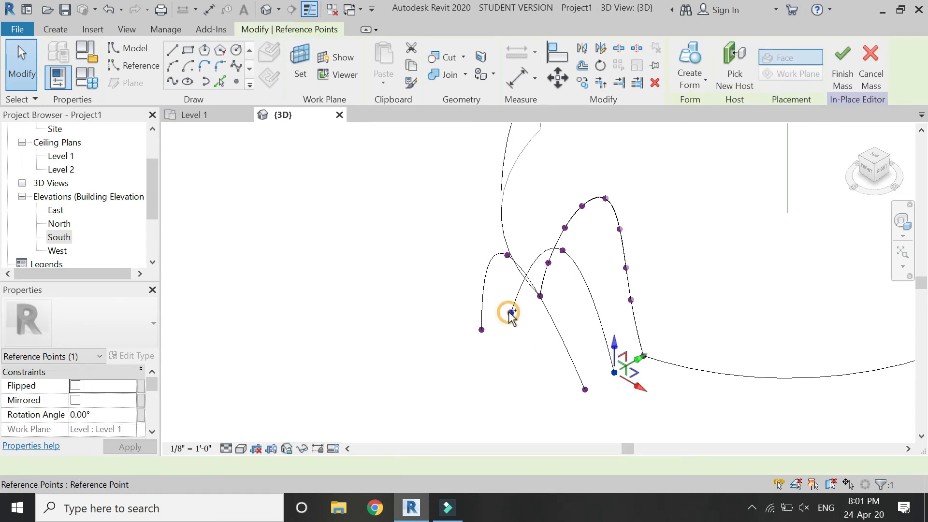
pyautogui.click(193, 115)
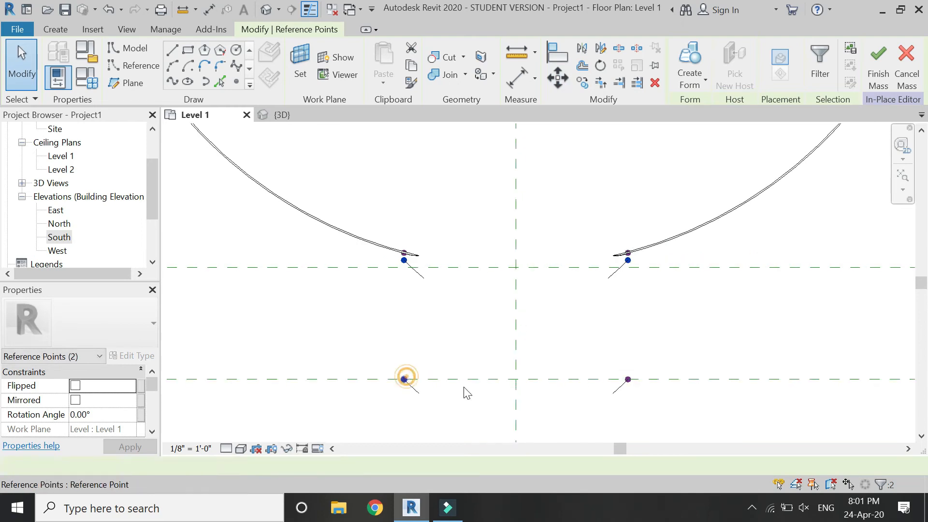
pyautogui.click(627, 379)
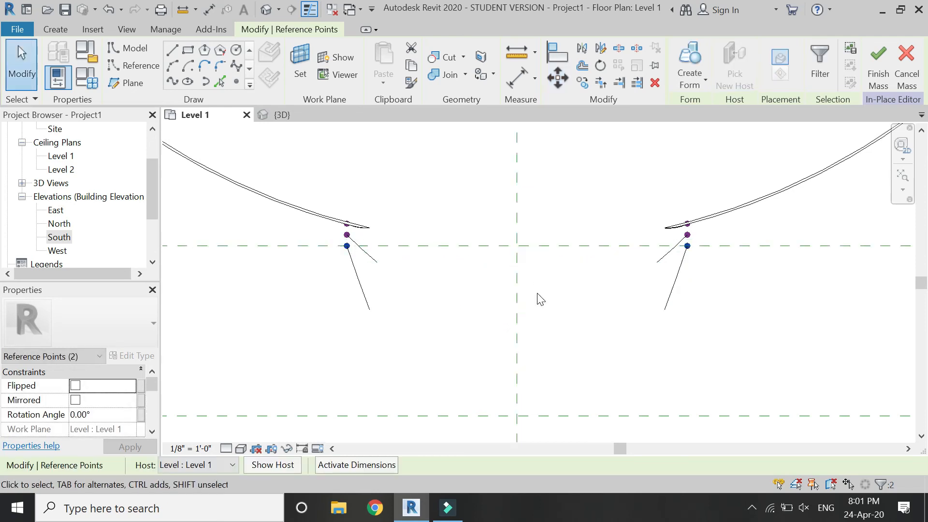
pyautogui.moveTo(527, 310)
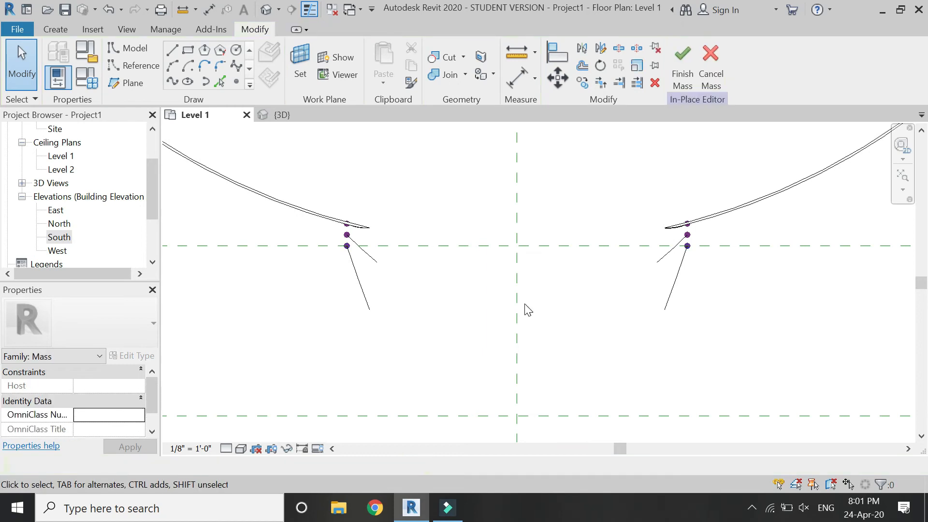
pyautogui.moveTo(759, 197)
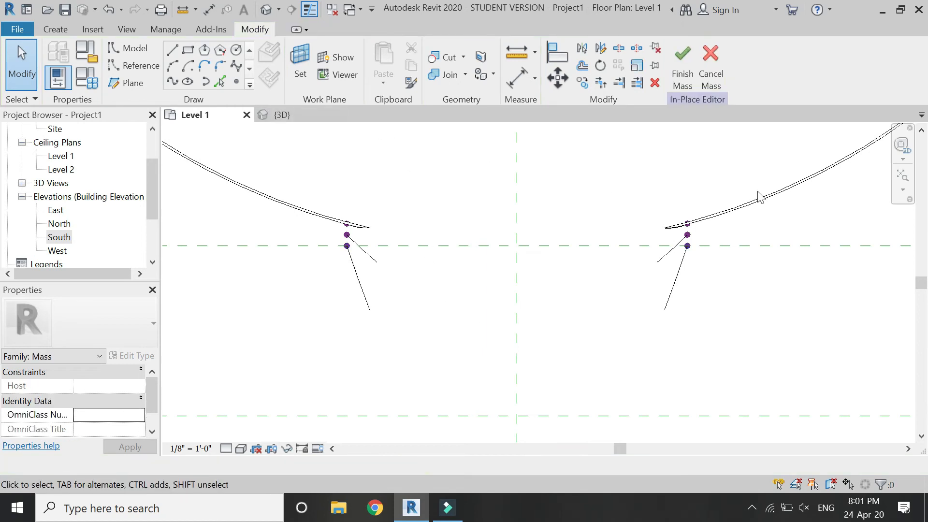
# - Adjust the spline's top and middle reference points in the 3D view
pyautogui.click(278, 115)
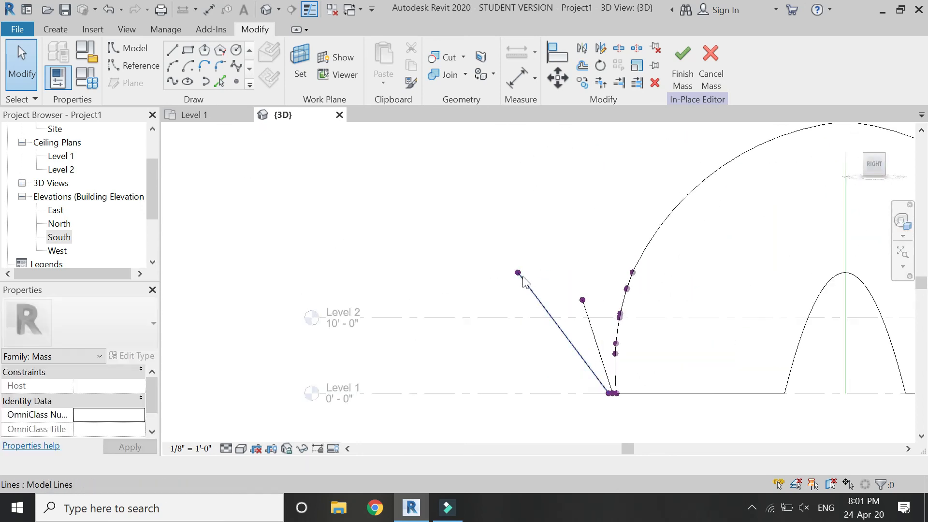
pyautogui.click(516, 273)
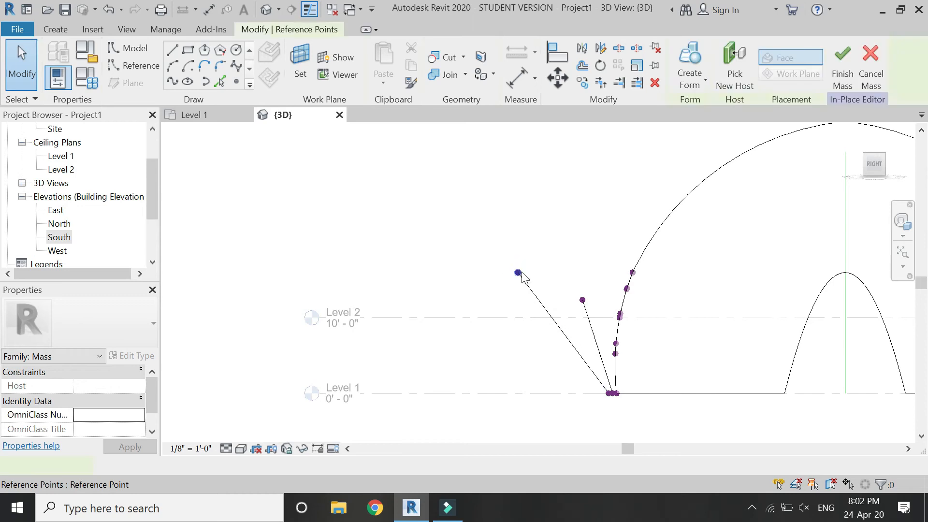
pyautogui.click(517, 273)
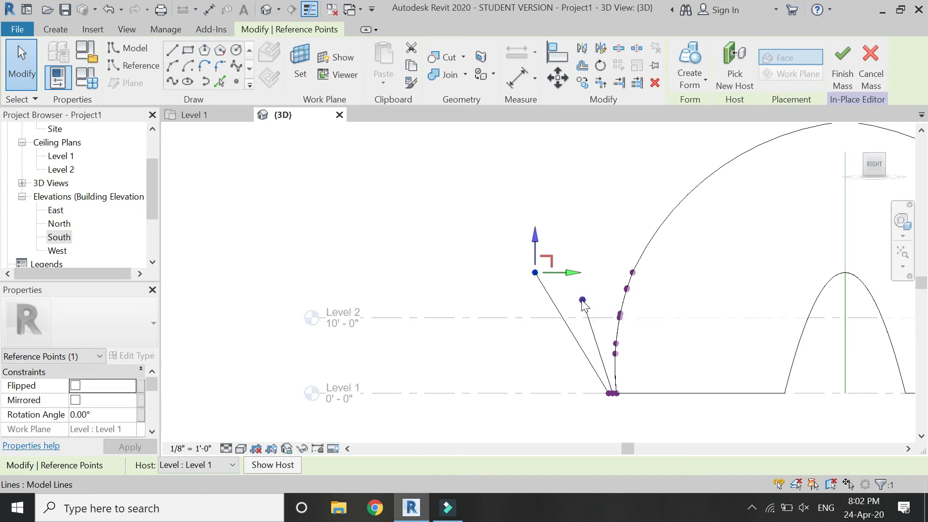
pyautogui.click(454, 294)
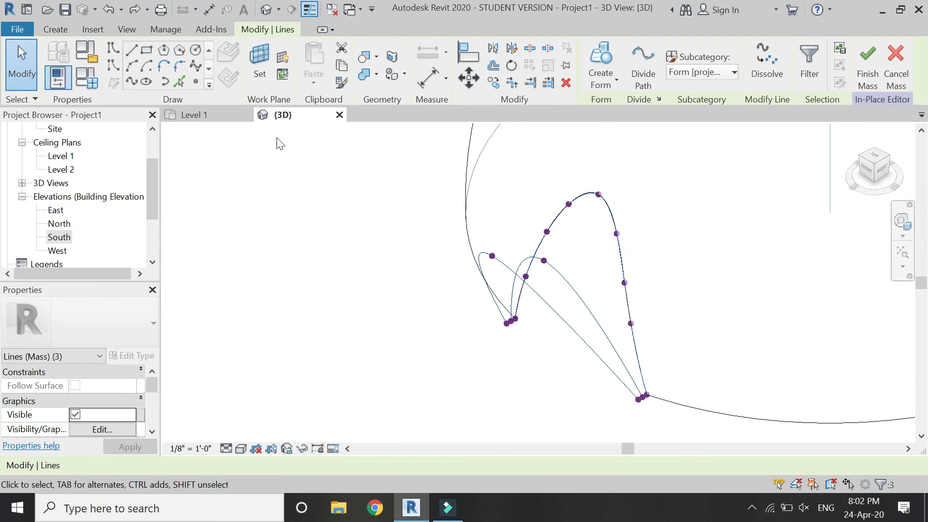
# - Repeat the looping leg profile at the other leg positions around the dome base
pyautogui.click(194, 115)
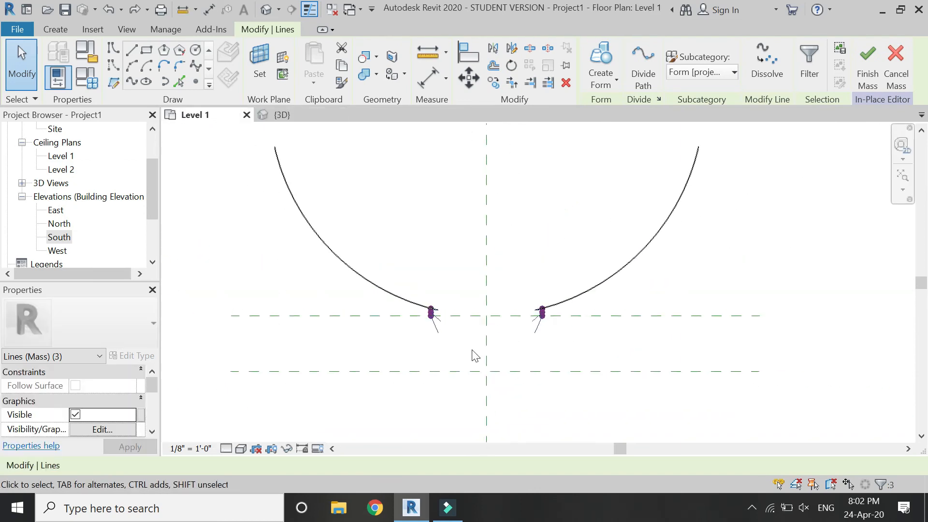
pyautogui.click(510, 48)
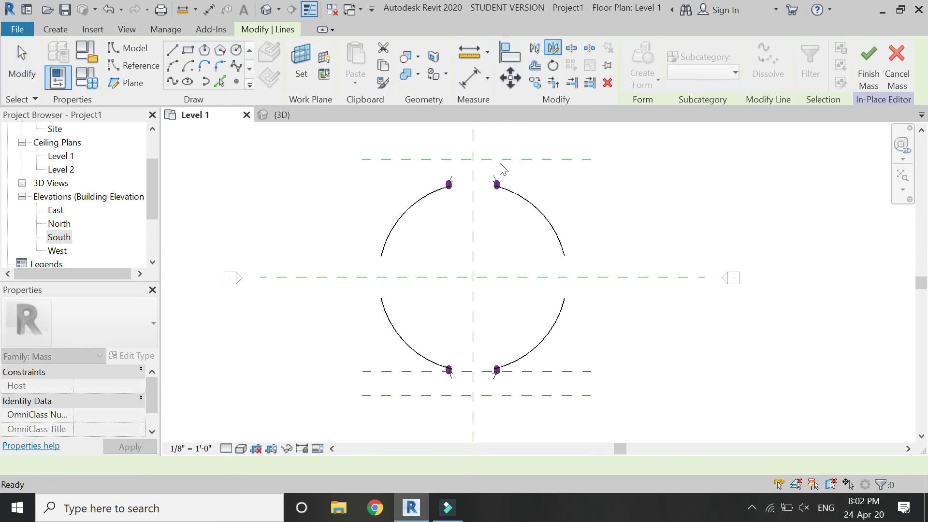
pyautogui.click(276, 115)
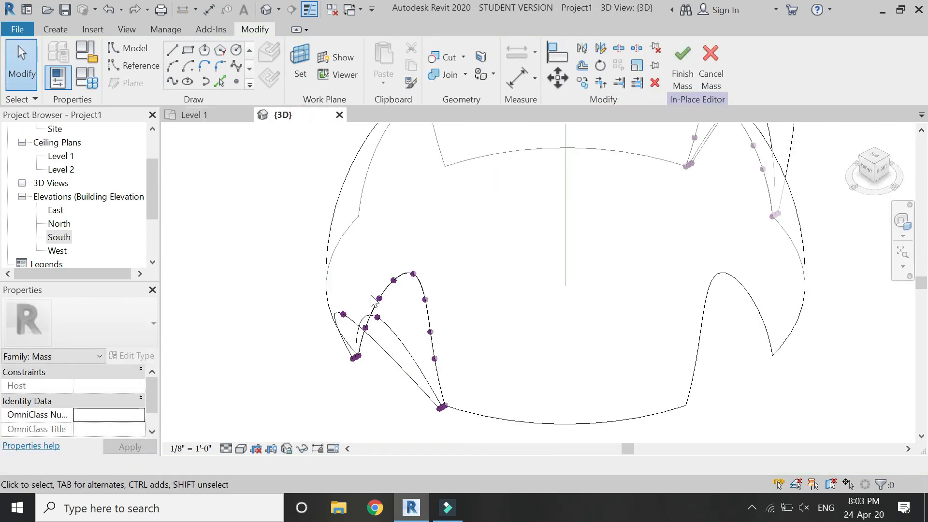
# - Select the left leg's arch curve together with its profile curves in the 3D view
pyautogui.click(393, 290)
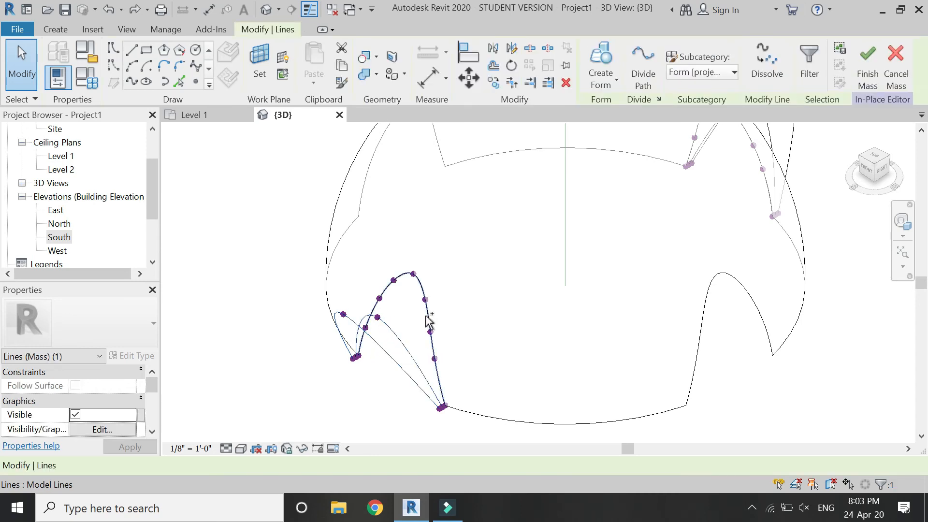
pyautogui.click(194, 115)
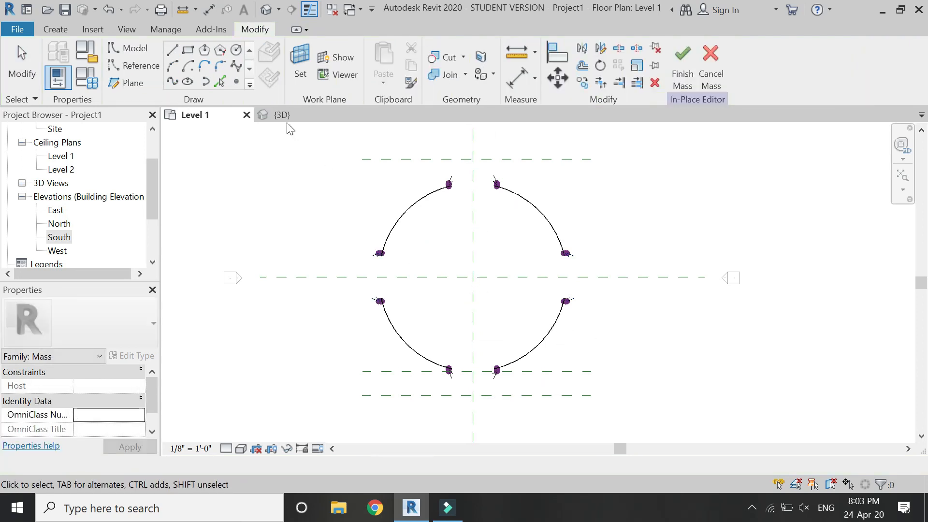
pyautogui.click(282, 115)
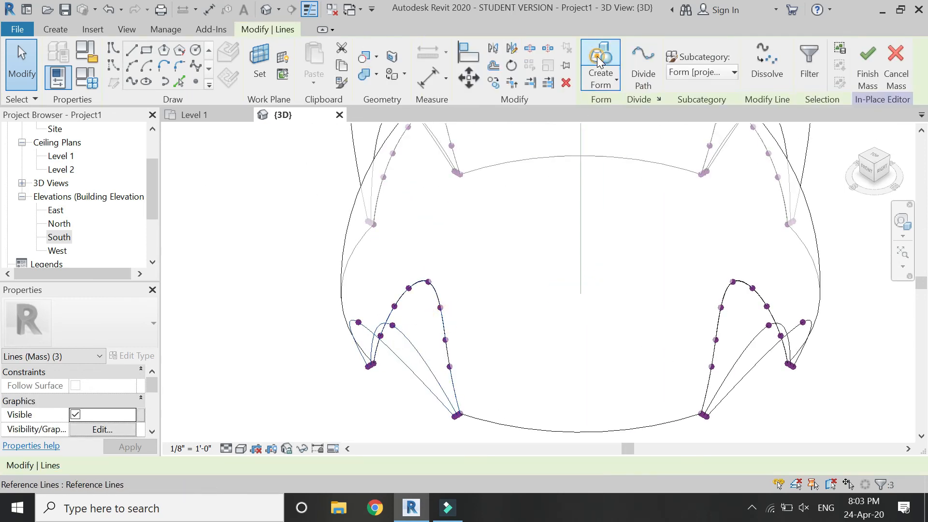
# - Create solid leg forms from the curves, shade the view, finish the mass and dismiss the mesh warning
pyautogui.click(600, 59)
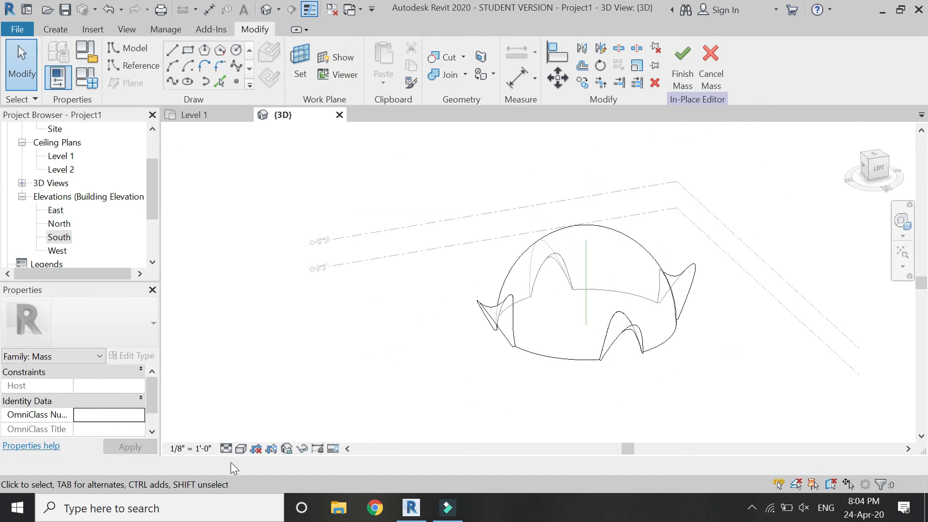
pyautogui.click(682, 59)
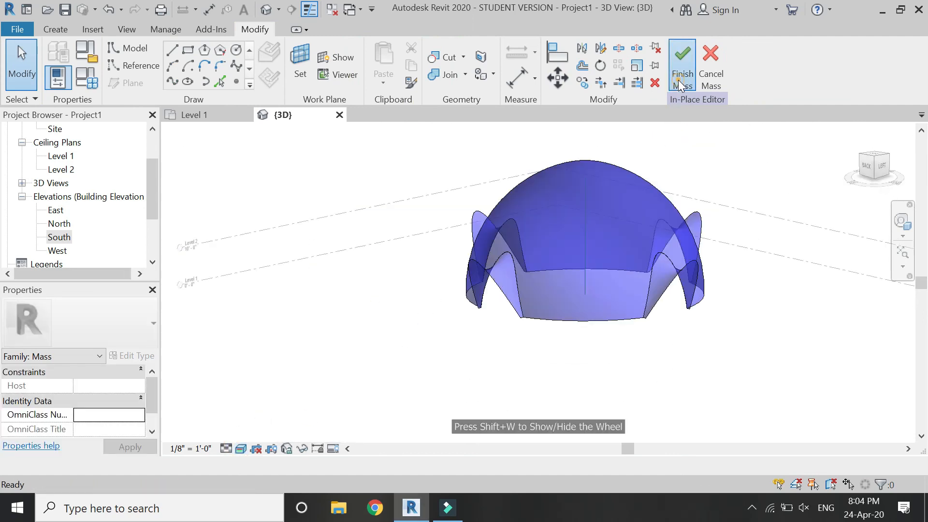
pyautogui.click(682, 65)
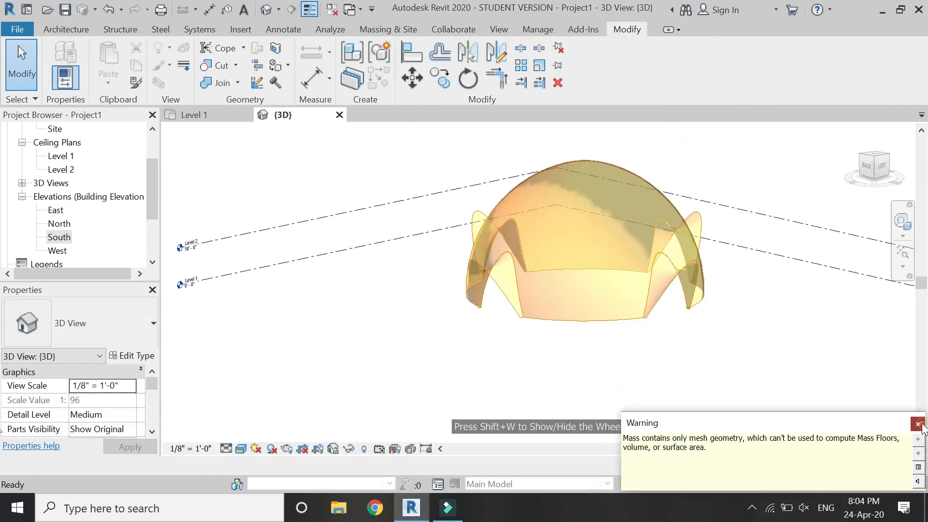
pyautogui.click(917, 424)
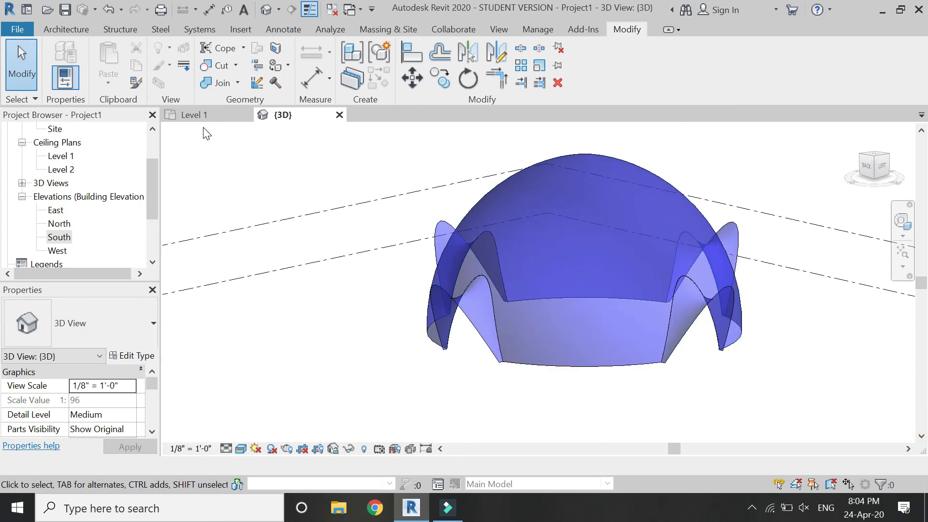
# - Place a Wall by Face on one dome quarter; a wall on a leg face fails and is cancelled
pyautogui.click(387, 29)
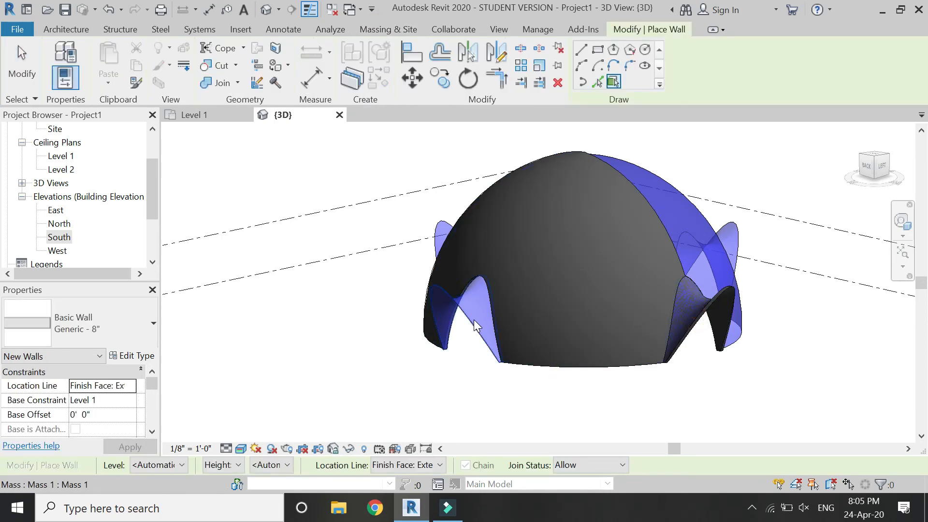
pyautogui.click(388, 29)
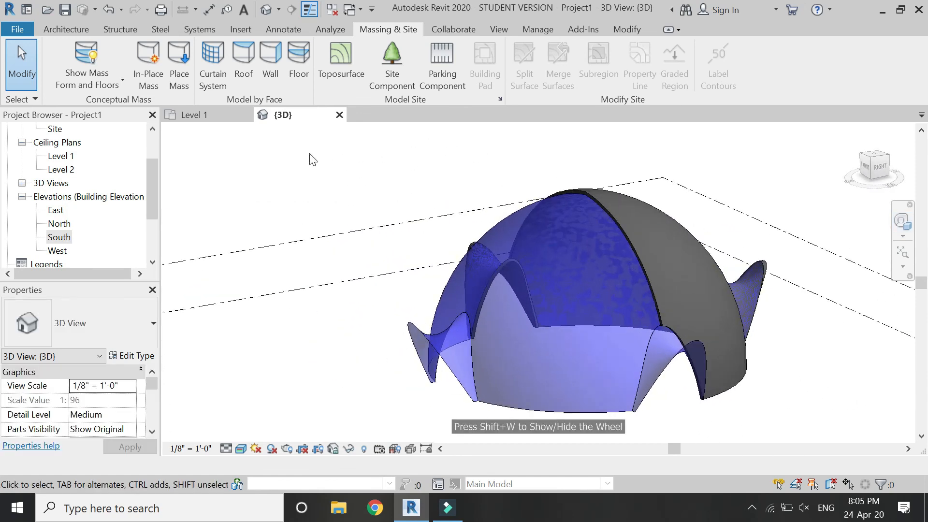
pyautogui.click(269, 65)
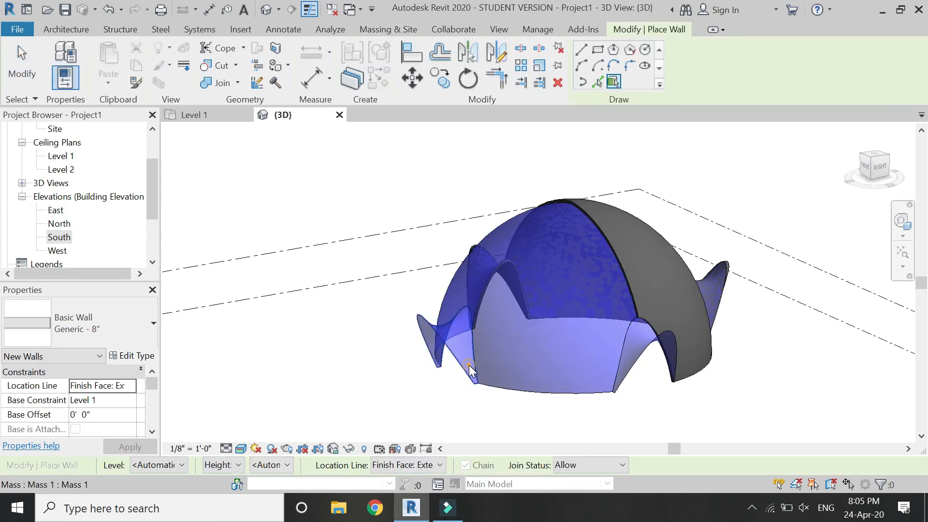
pyautogui.click(470, 368)
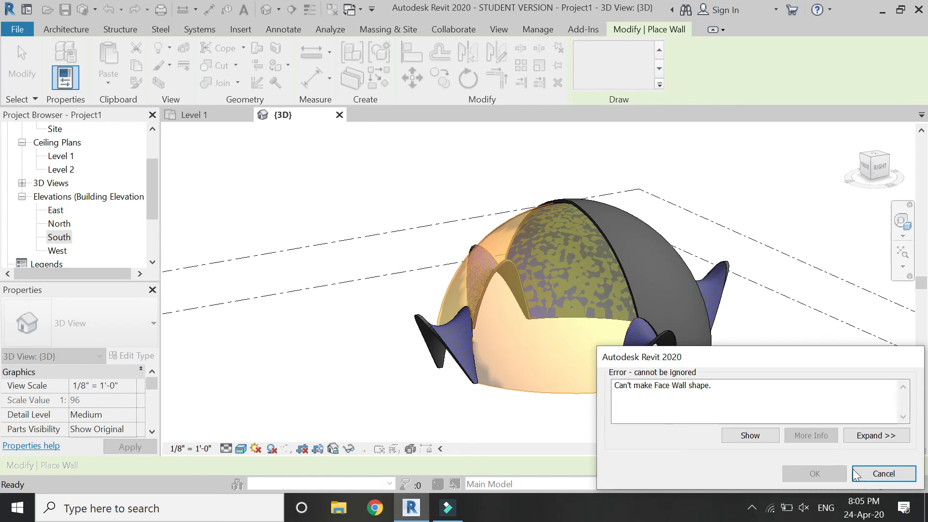
pyautogui.click(883, 474)
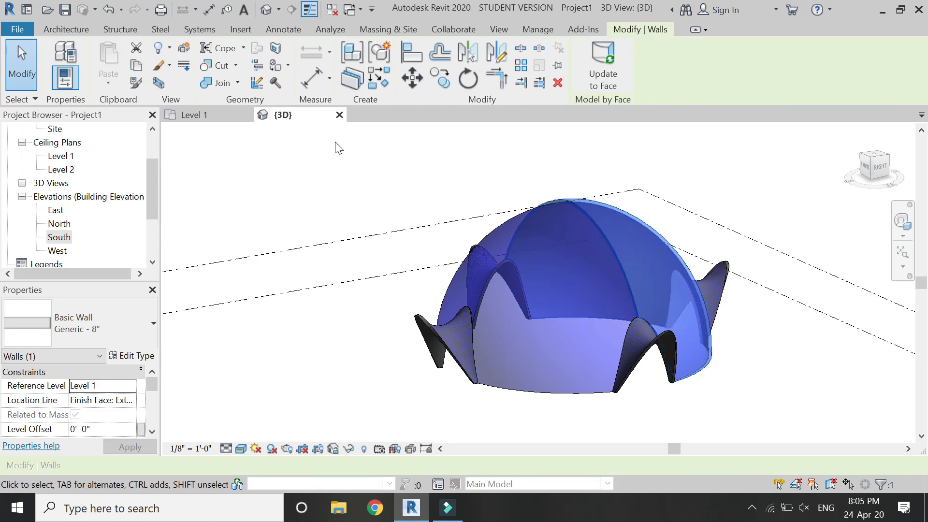
# - Mirror the walls across the Level 1 plan's midline with a drawn axis
pyautogui.click(194, 115)
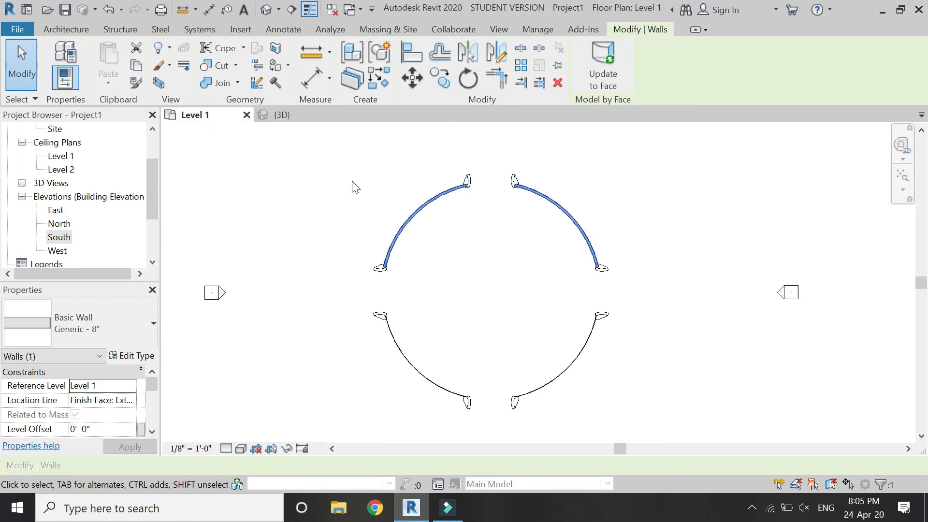
pyautogui.click(495, 51)
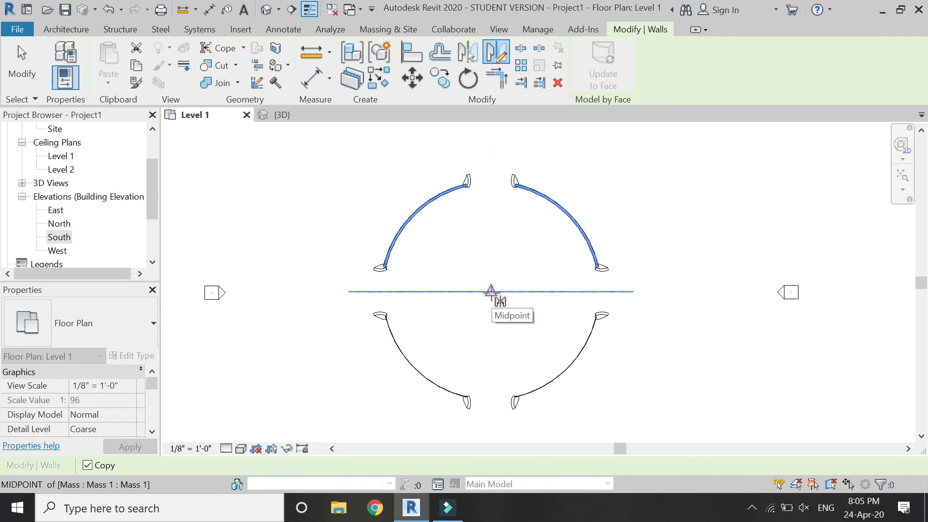
pyautogui.click(627, 294)
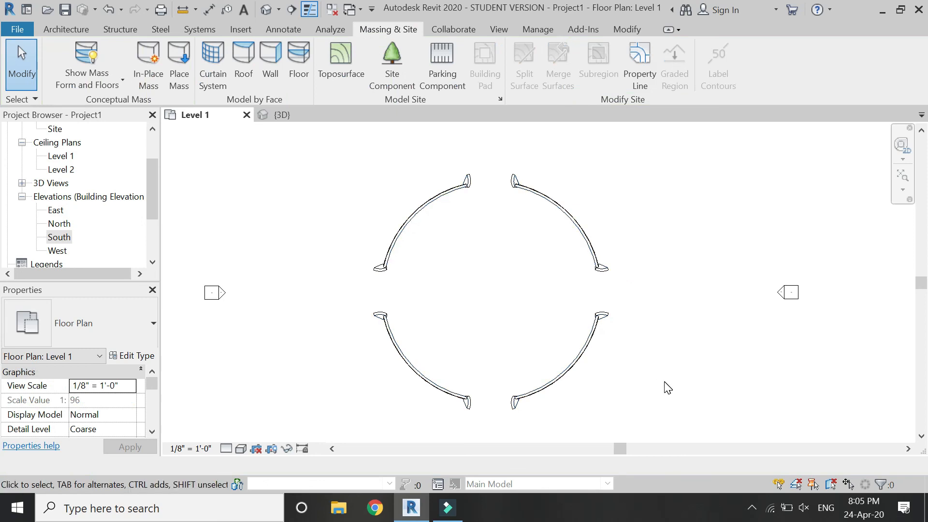
# - Cover the remaining leg faces with face-based walls in the 3D view
pyautogui.click(270, 8)
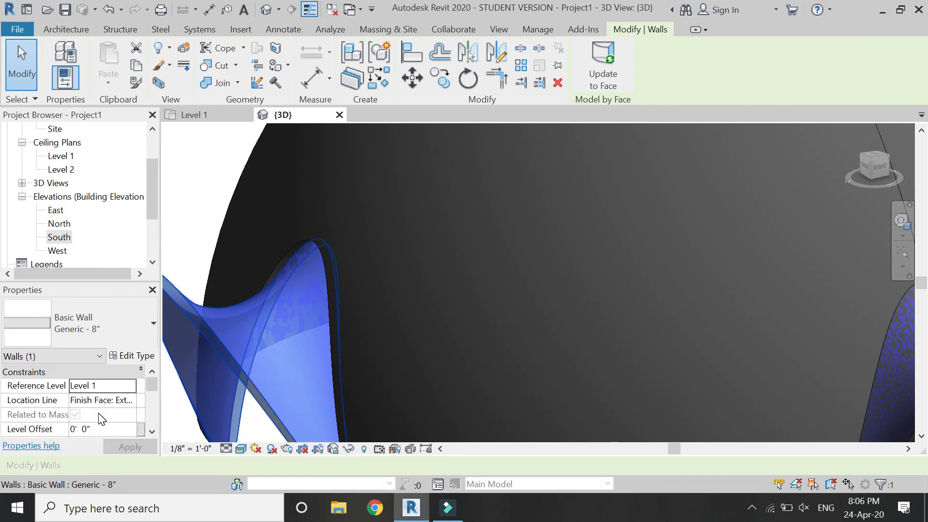
pyautogui.click(102, 400)
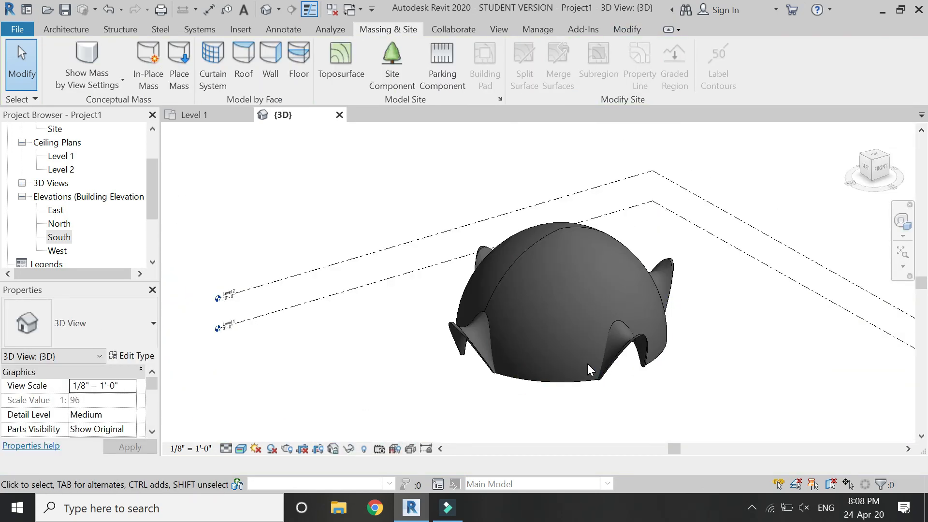
# - Set the Generic 8" wall type's structure material to Brick, Common via the Material Browser
pyautogui.click(621, 354)
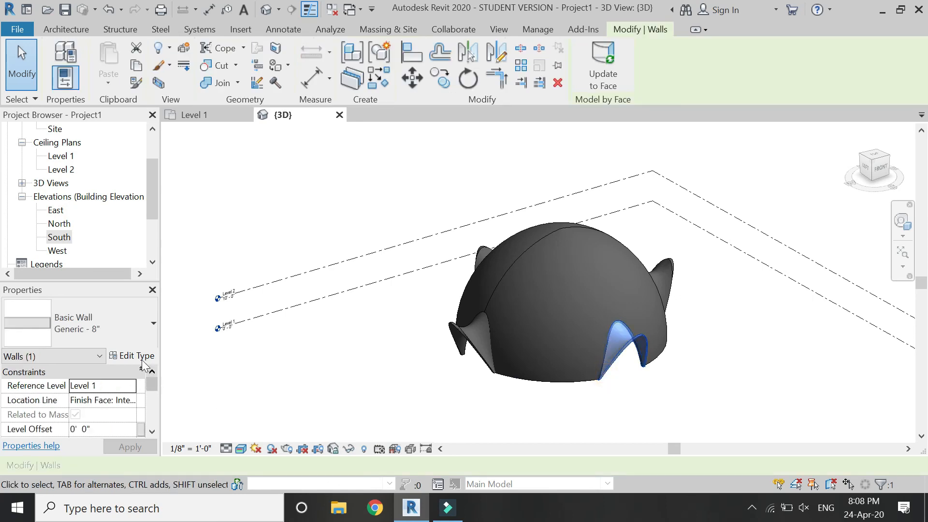
pyautogui.click(136, 356)
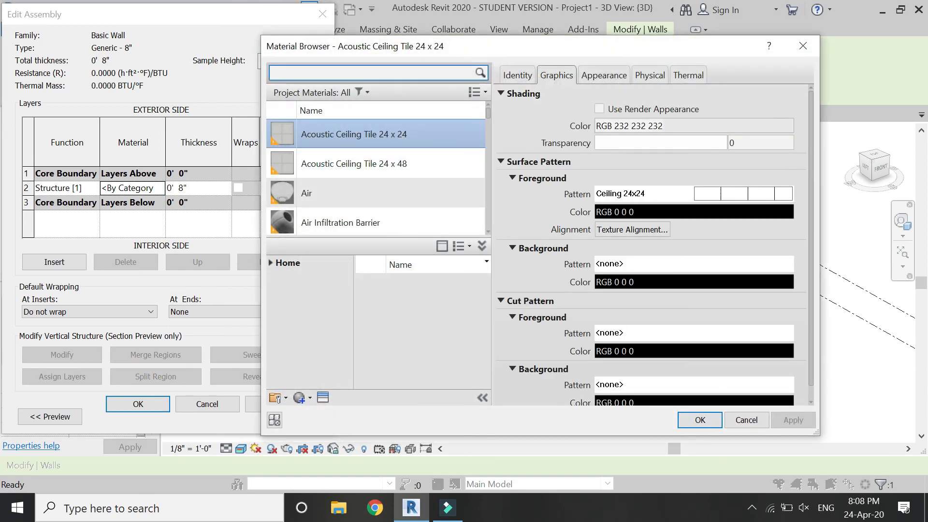
pyautogui.write('brick')
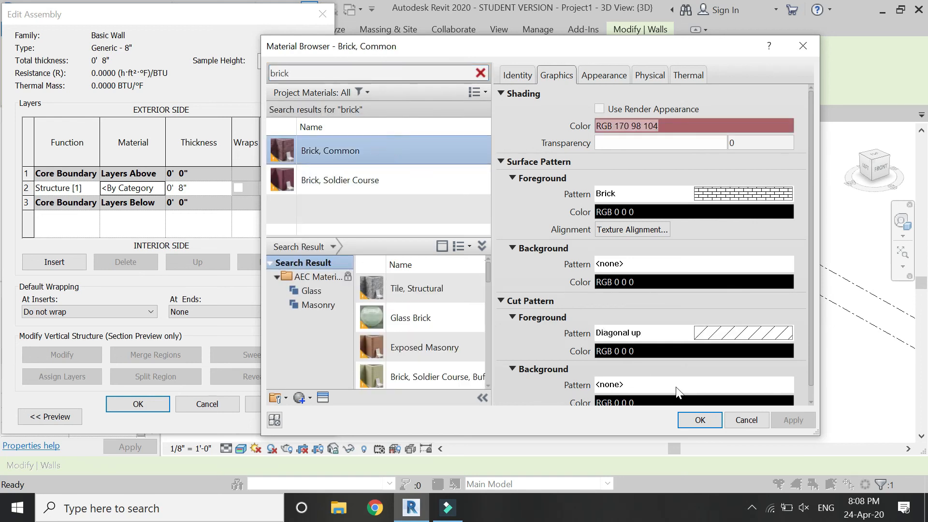
pyautogui.click(699, 419)
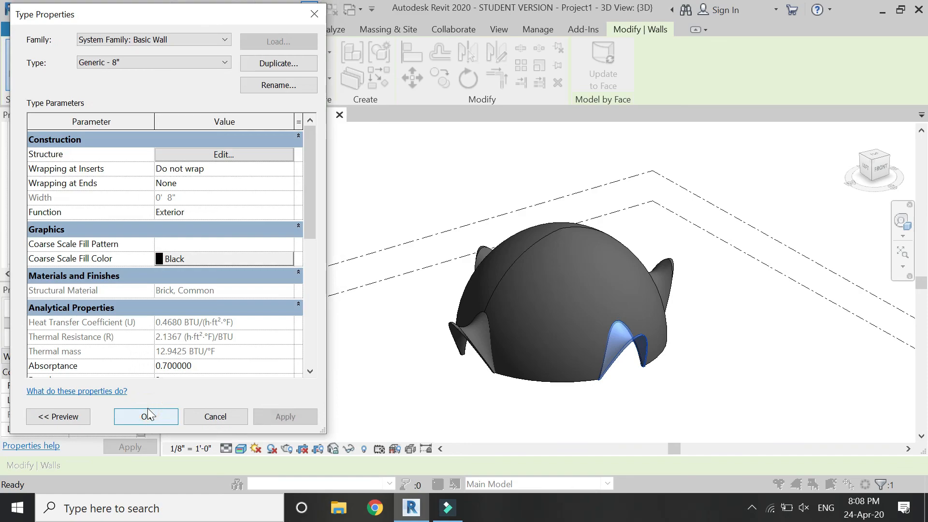